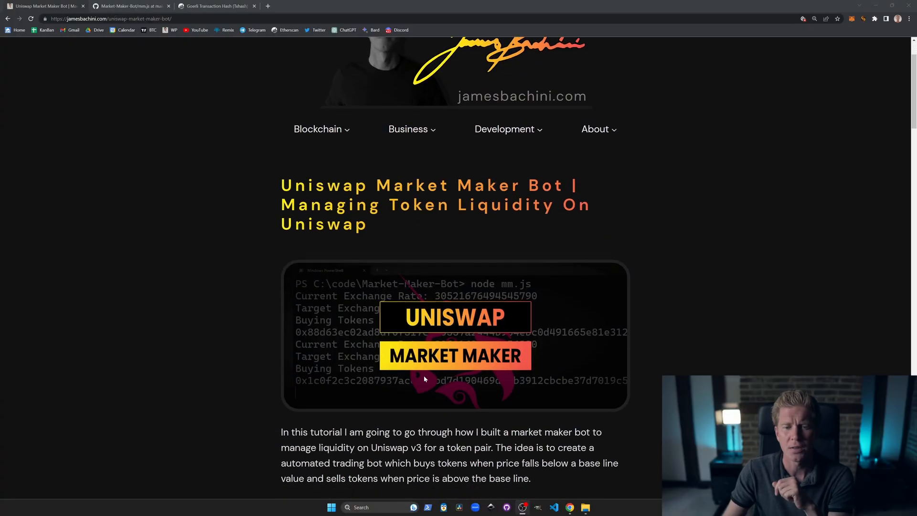
# - Follow the post's GitHub link and open mm.js in the Market-Maker-Bot repository
pyautogui.scroll(3)
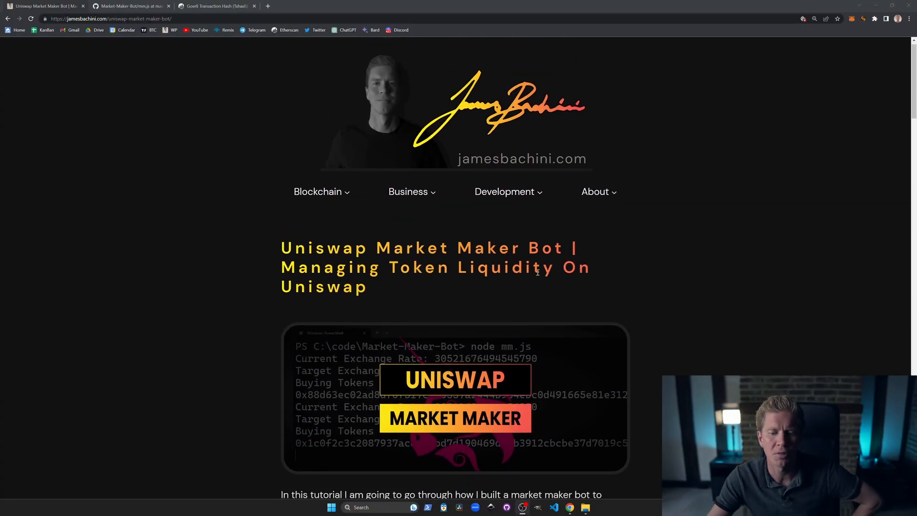
pyautogui.scroll(-3)
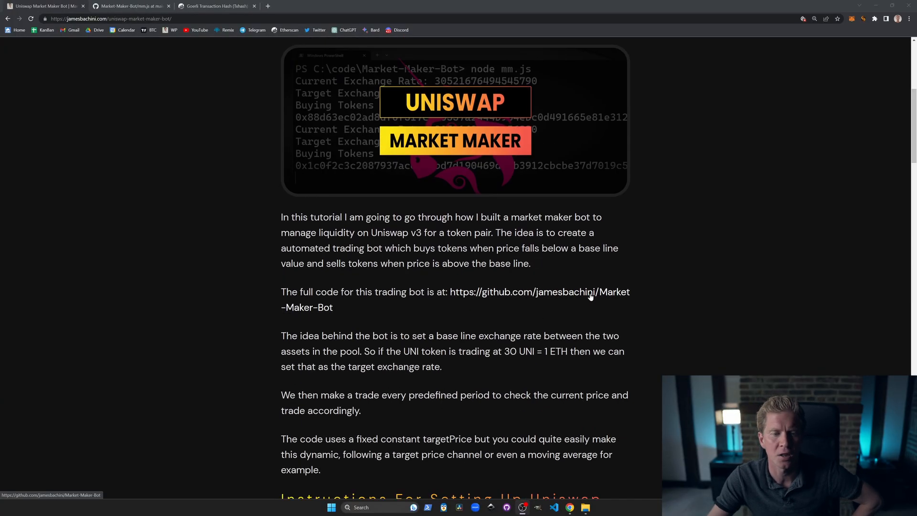
pyautogui.click(540, 292)
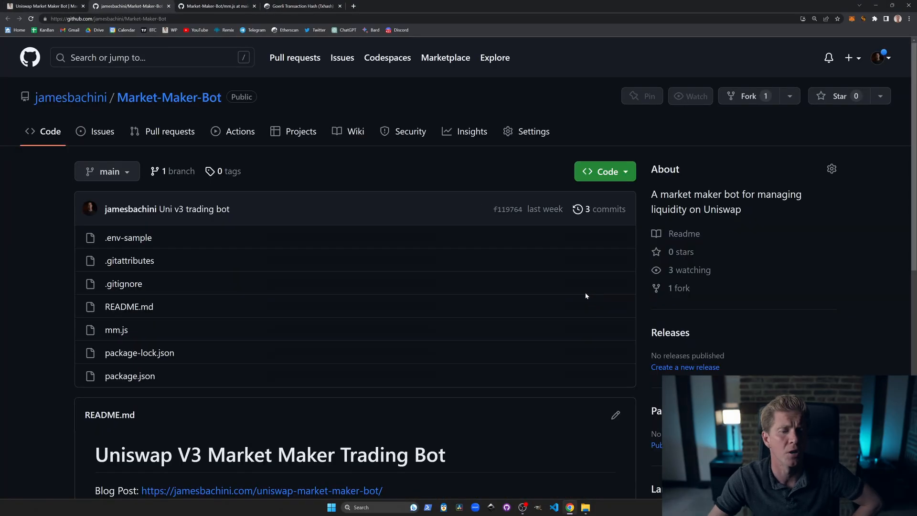
pyautogui.click(691, 96)
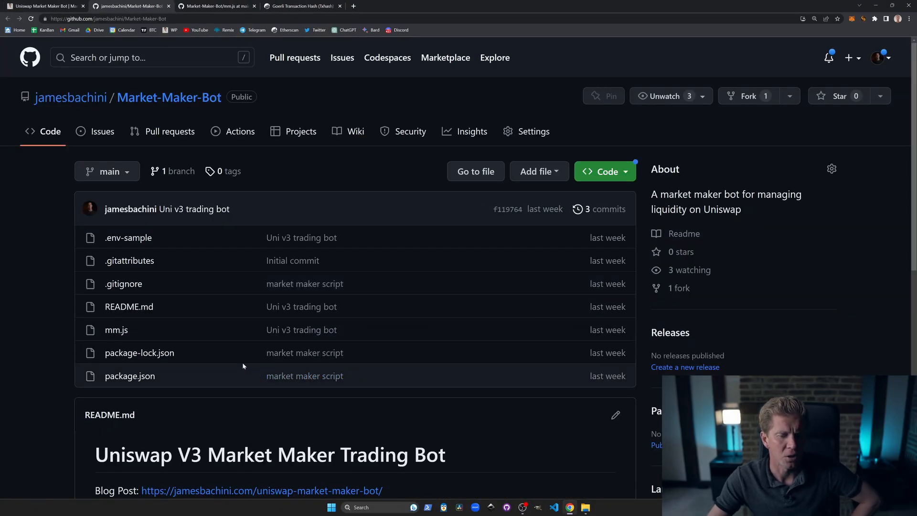
pyautogui.click(115, 329)
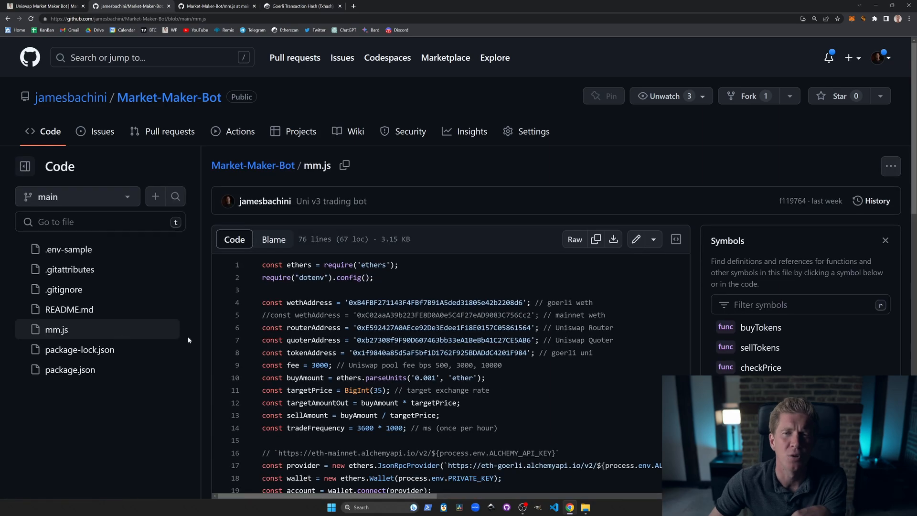
pyautogui.moveTo(193, 340)
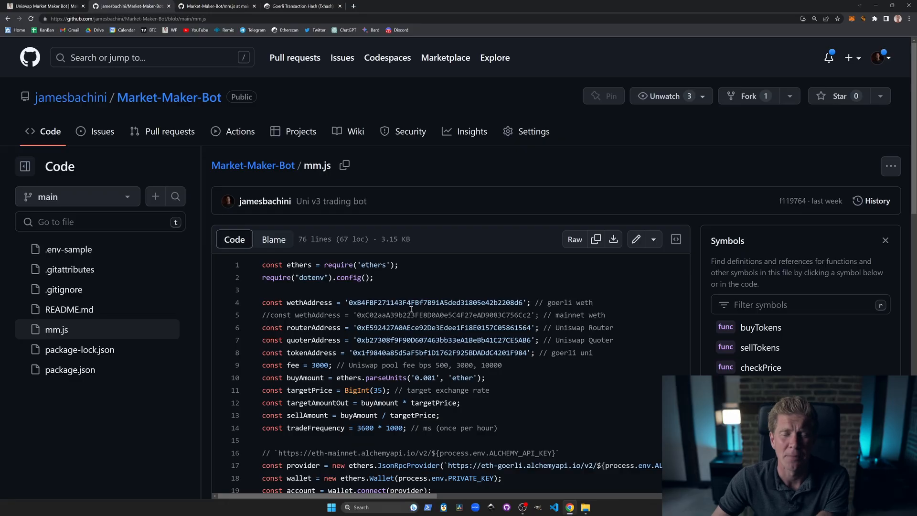
pyautogui.moveTo(414, 306)
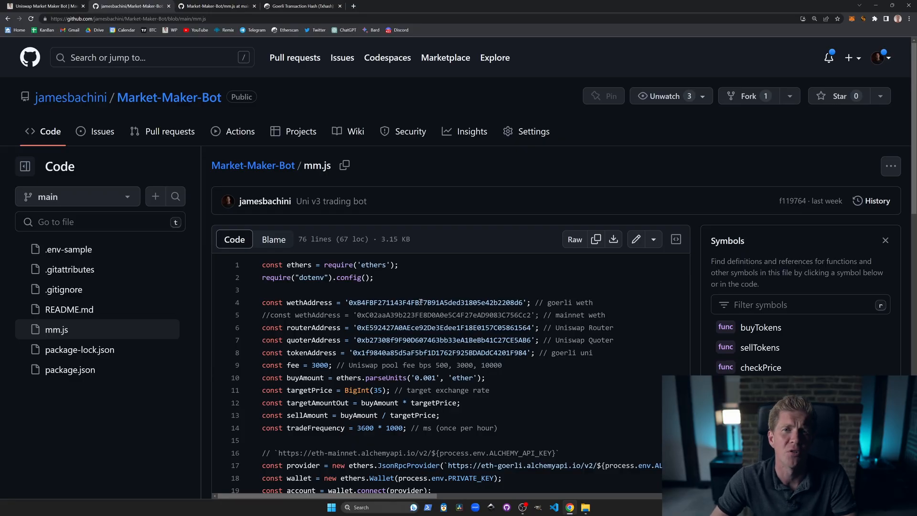
# - Enlarge the page and look up references to the Goerli WETH and token addresses
pyautogui.press('ctrl+plus')
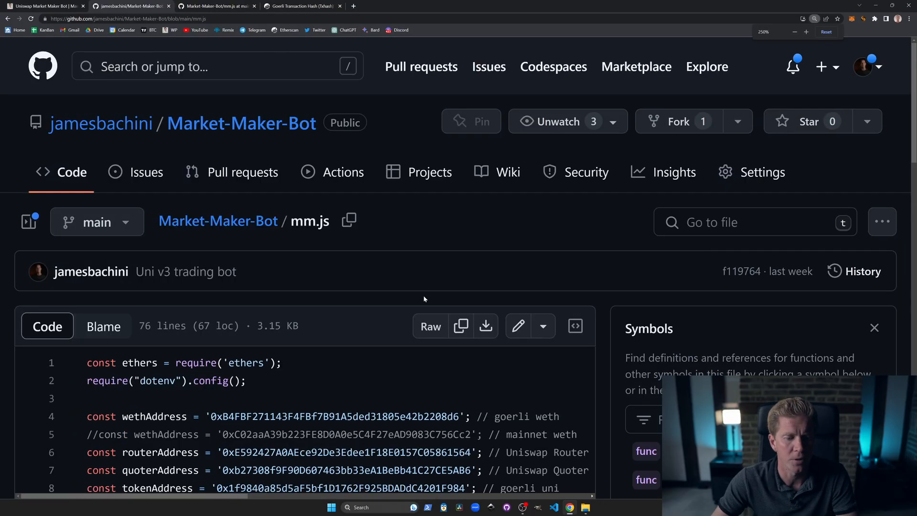
pyautogui.scroll(-3)
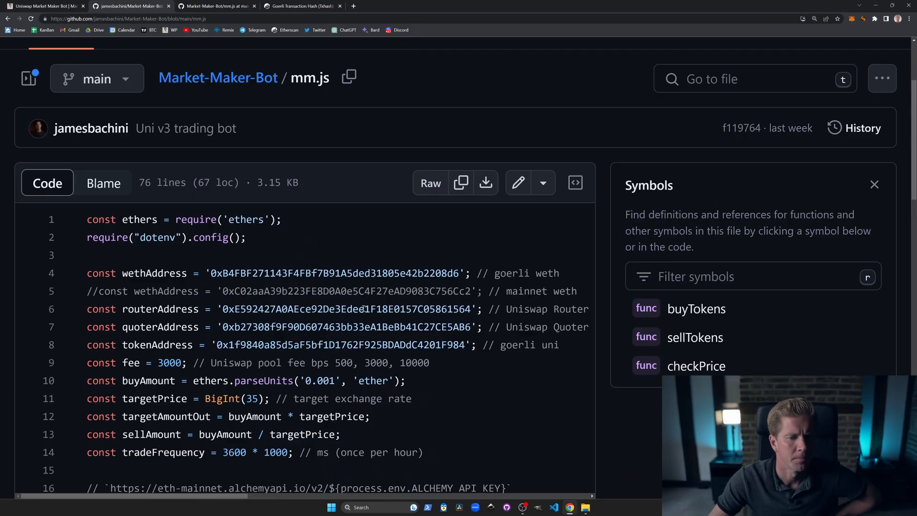
pyautogui.moveTo(102, 219)
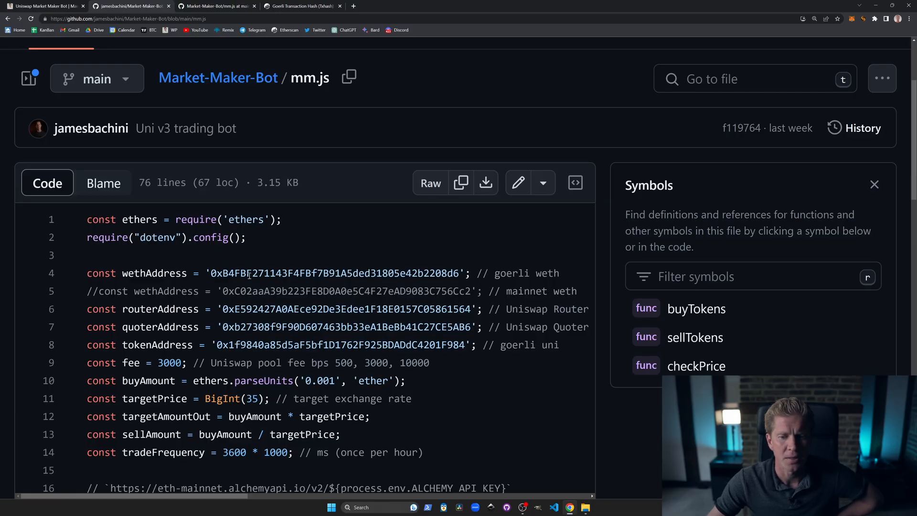
pyautogui.click(334, 273)
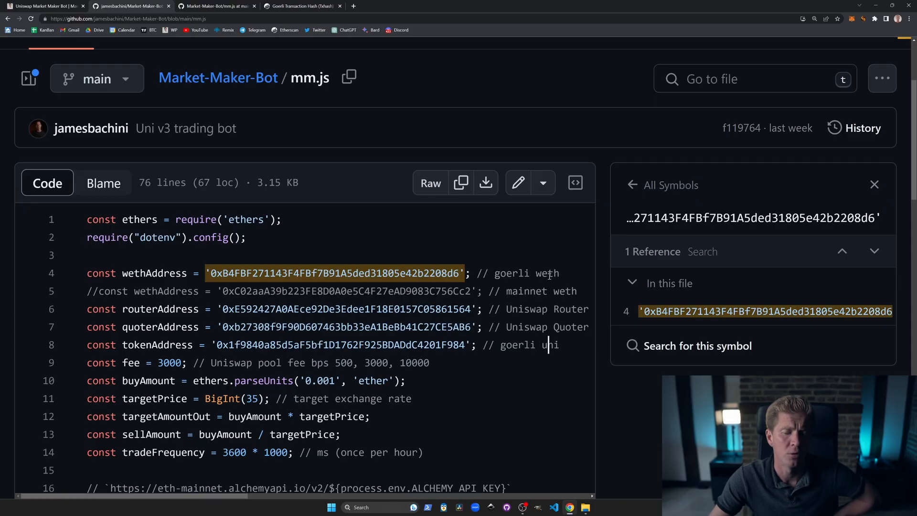
pyautogui.doubleClick(546, 274)
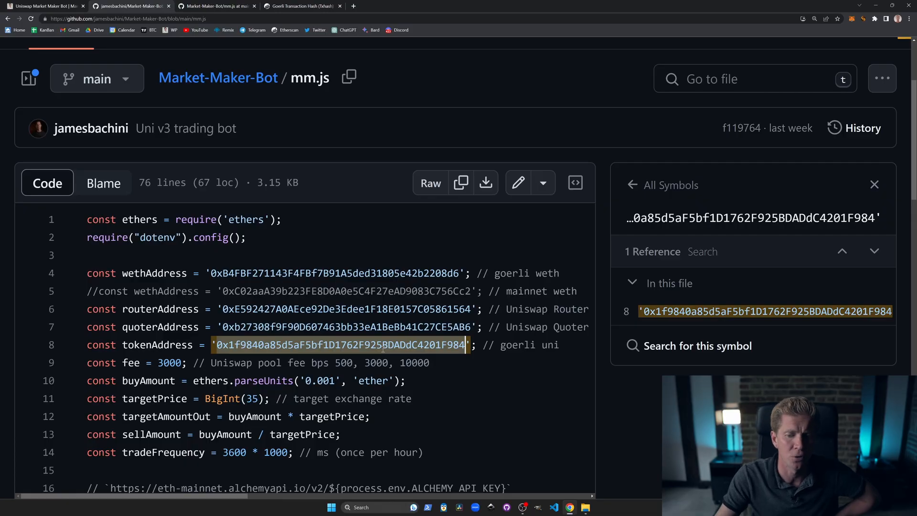
# - Highlight Uniswap in the fee comment and look up the 3000 fee value
pyautogui.click(156, 345)
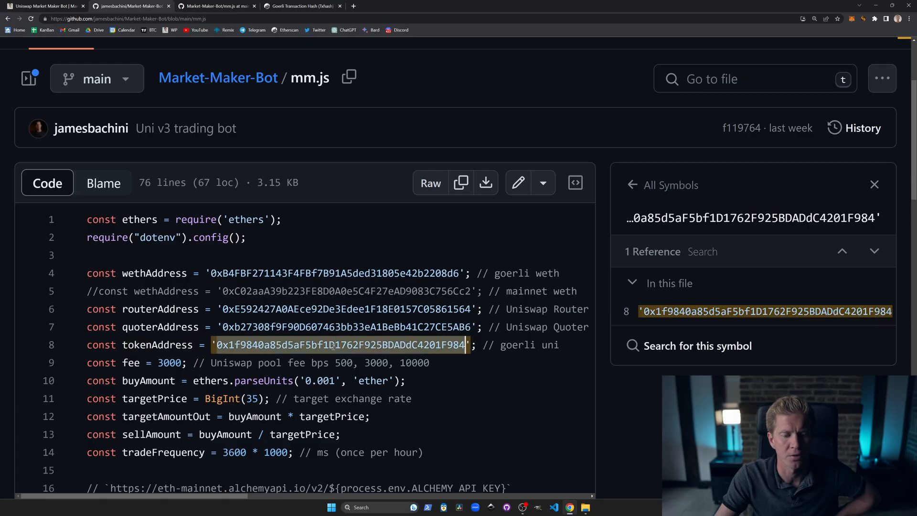
pyautogui.doubleClick(232, 363)
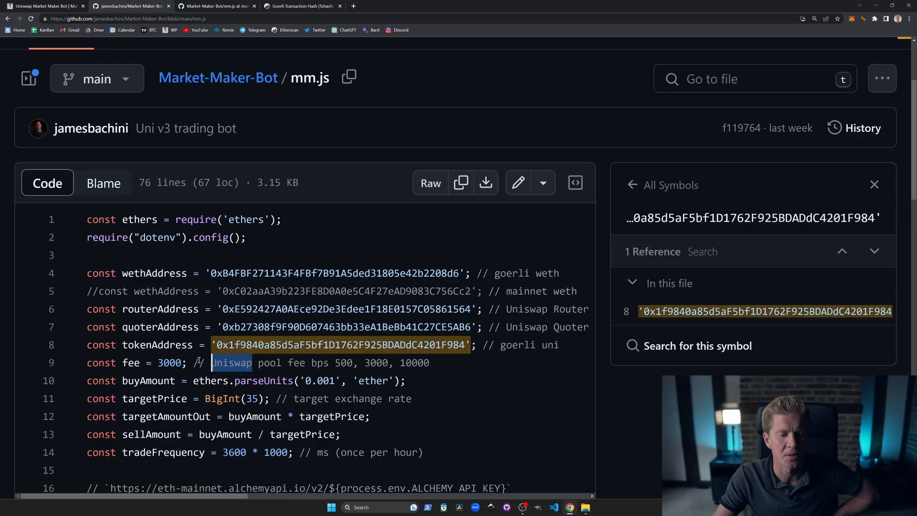
pyautogui.doubleClick(169, 363)
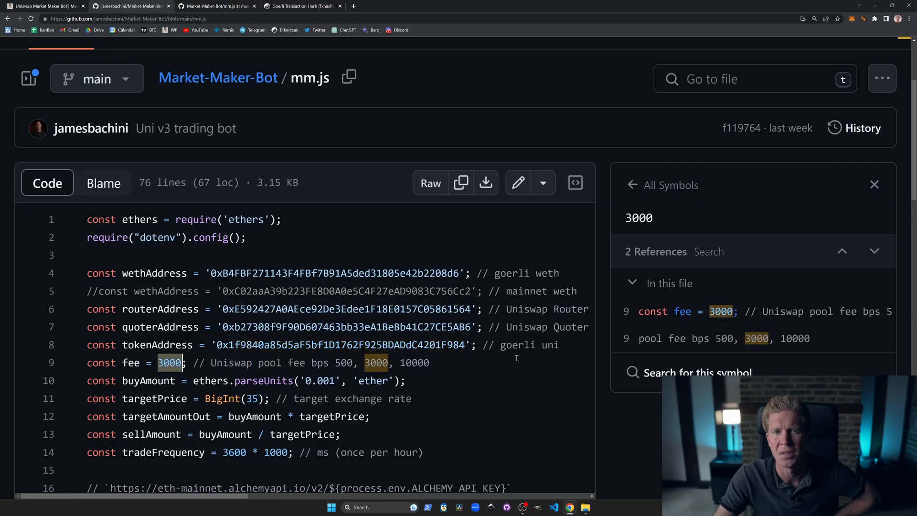
pyautogui.moveTo(566, 385)
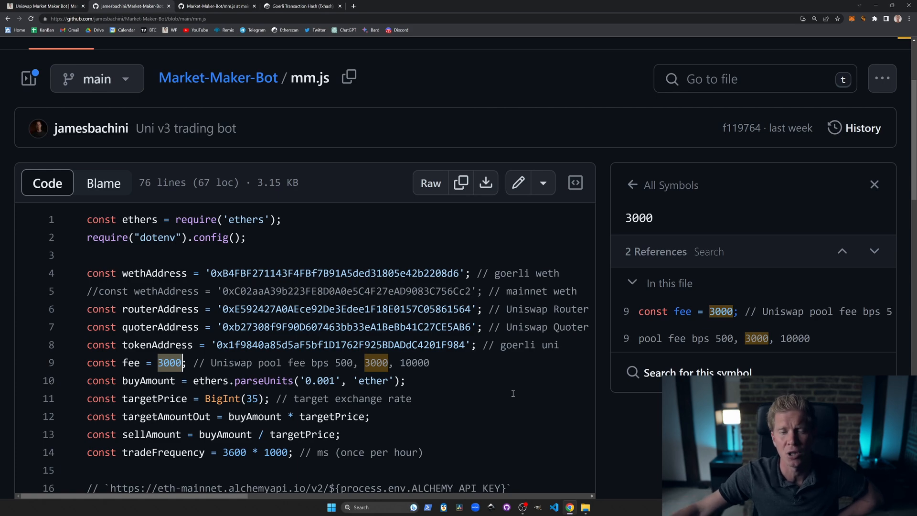
# - Scroll the configuration code and look up references to targetPrice and sellAmount
pyautogui.scroll(-3)
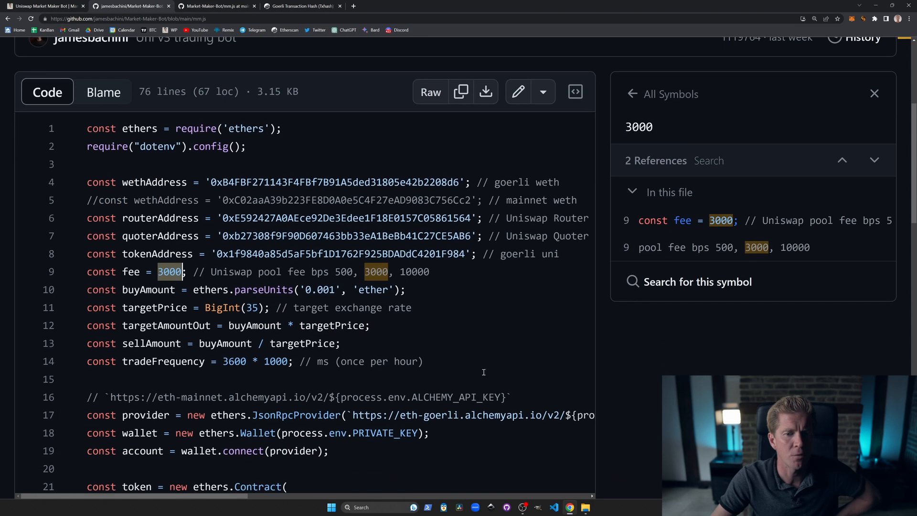
pyautogui.scroll(-3)
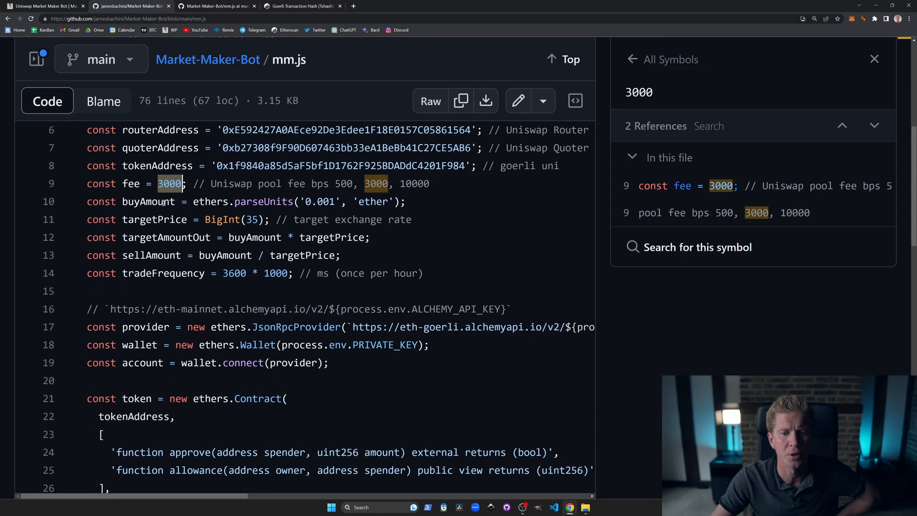
pyautogui.doubleClick(371, 201)
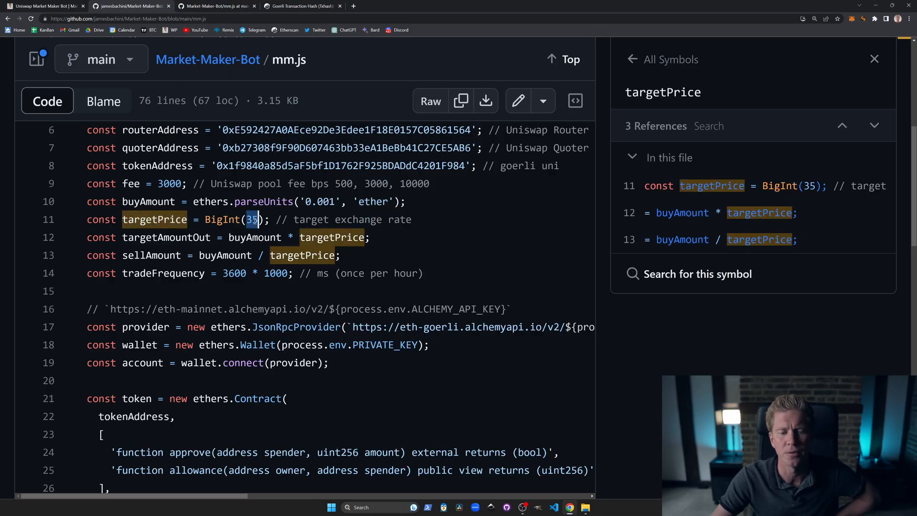
pyautogui.moveTo(454, 208)
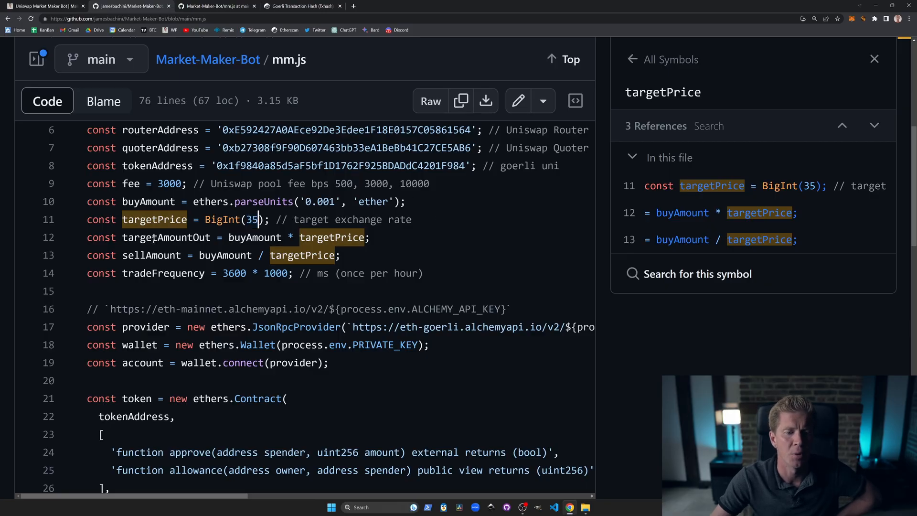
pyautogui.click(151, 256)
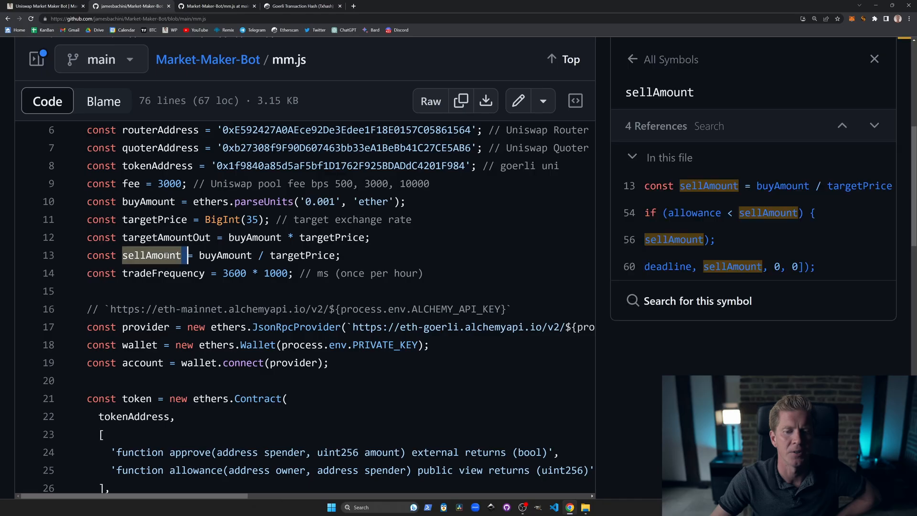
pyautogui.moveTo(195, 274)
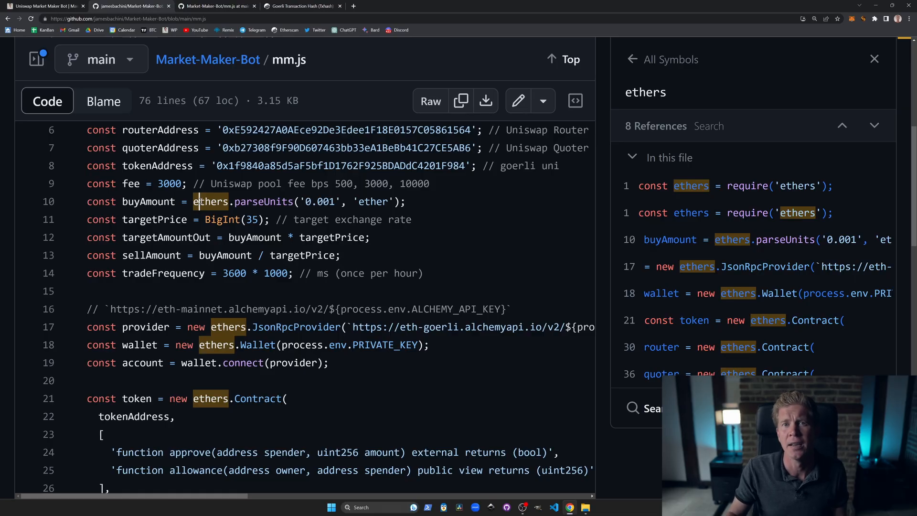
# - Look up references to process on line 18 and provider on line 19
pyautogui.click(164, 201)
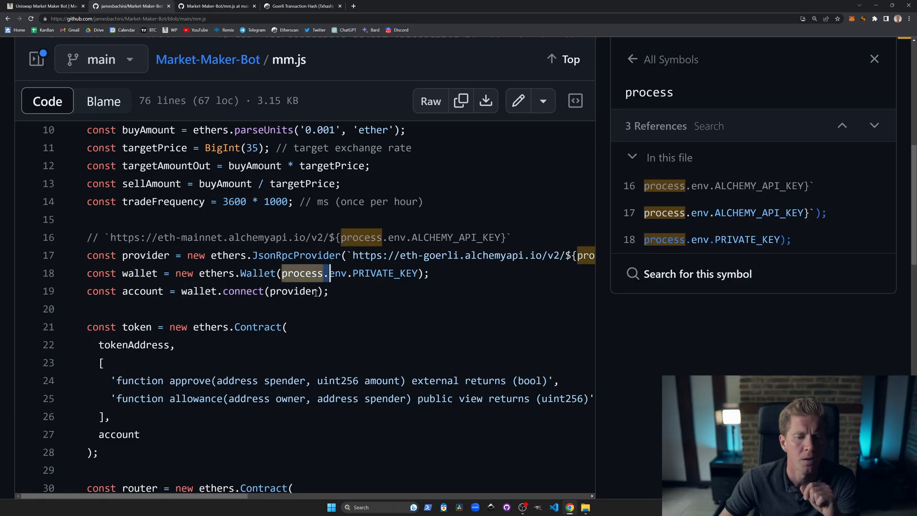
pyautogui.click(145, 255)
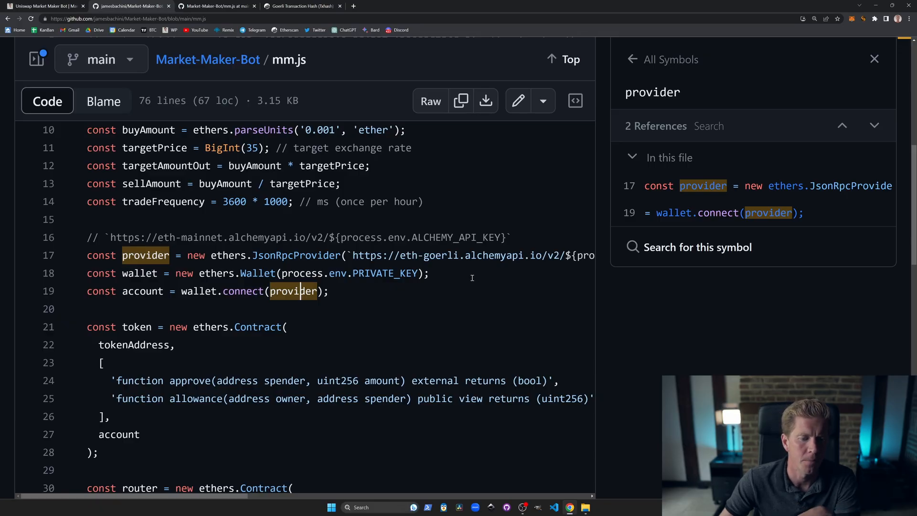
pyautogui.scroll(-3)
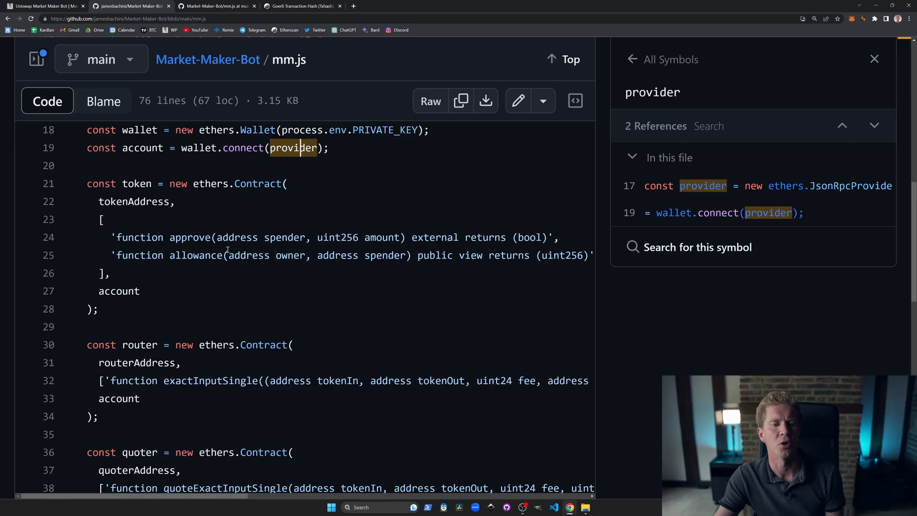
pyautogui.scroll(-3)
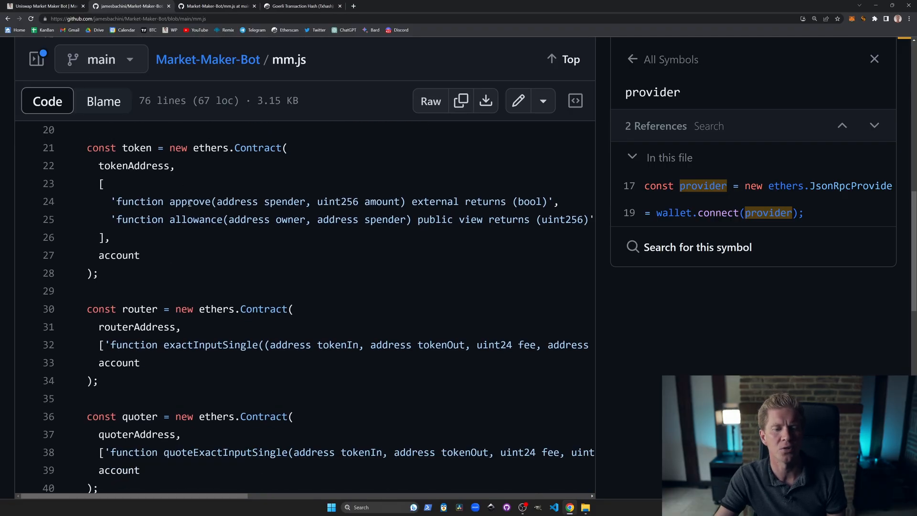
pyautogui.doubleClick(196, 219)
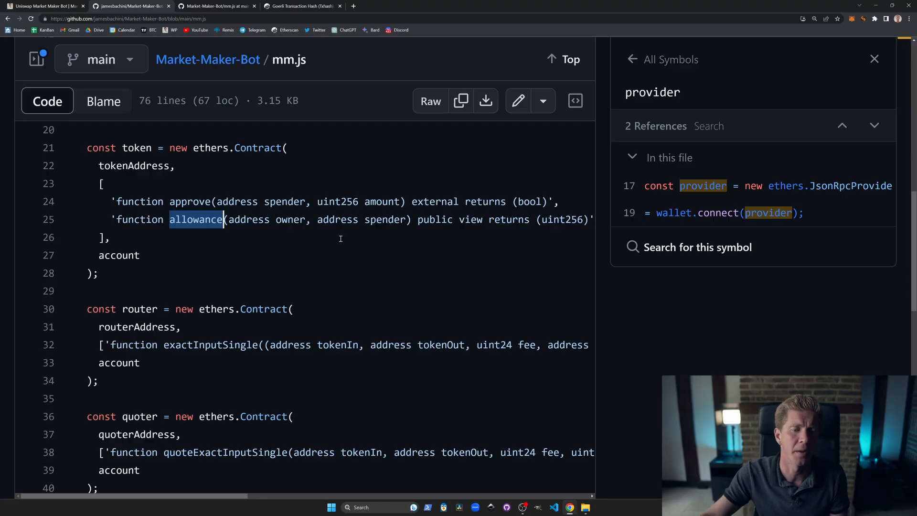
pyautogui.scroll(-3)
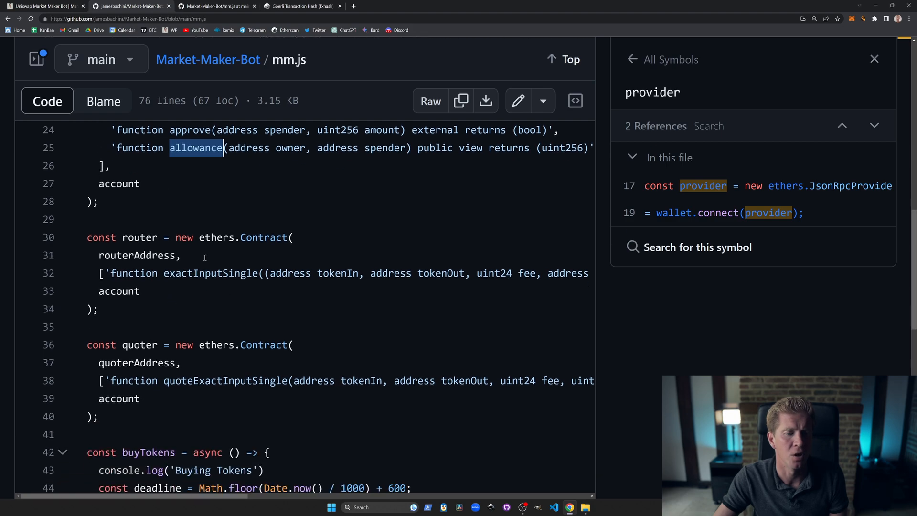
pyautogui.doubleClick(210, 273)
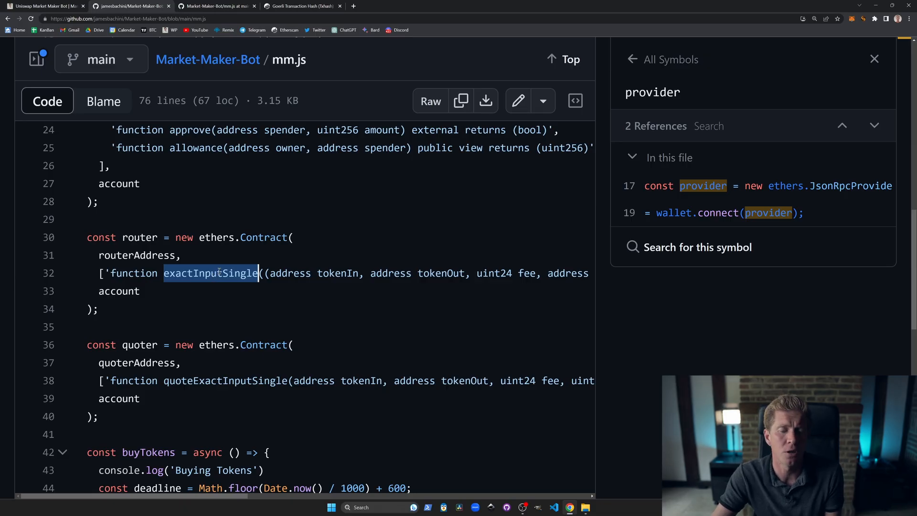
pyautogui.scroll(-3)
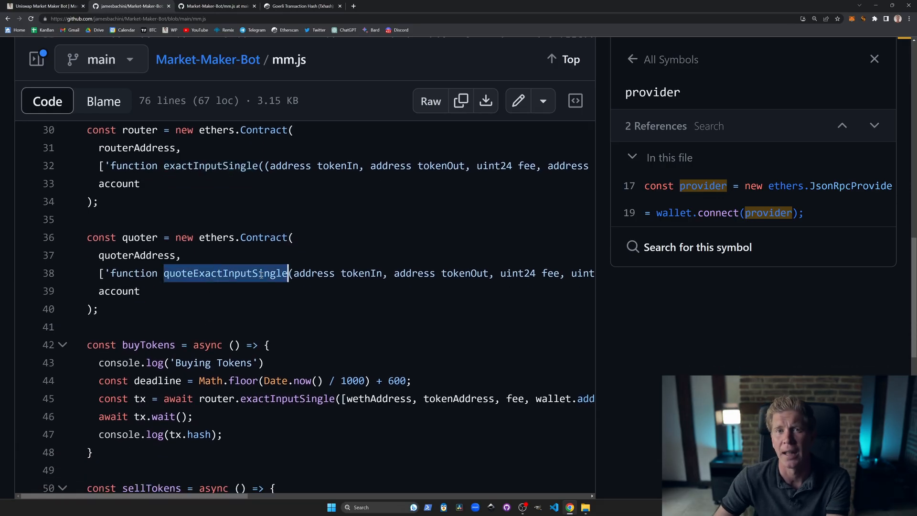
pyautogui.moveTo(350, 279)
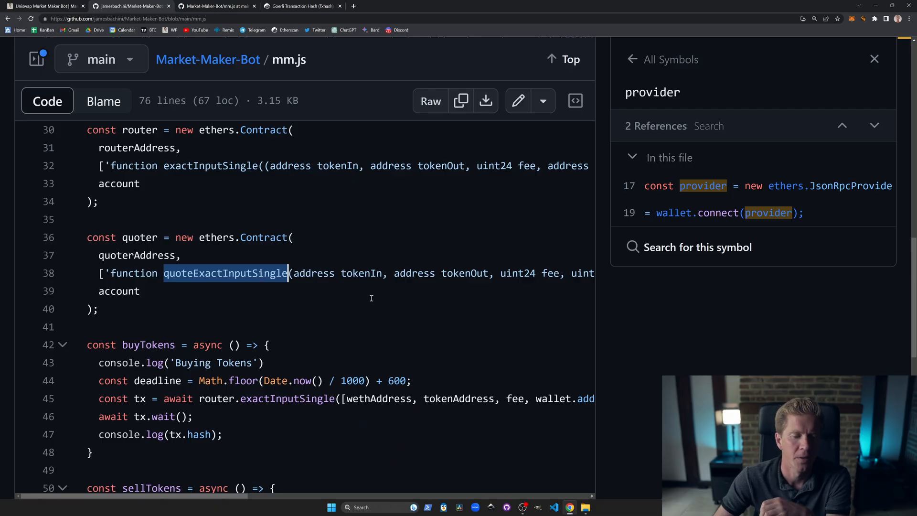
# - Scroll into buyTokens and look up references to allowance and approve
pyautogui.scroll(-3)
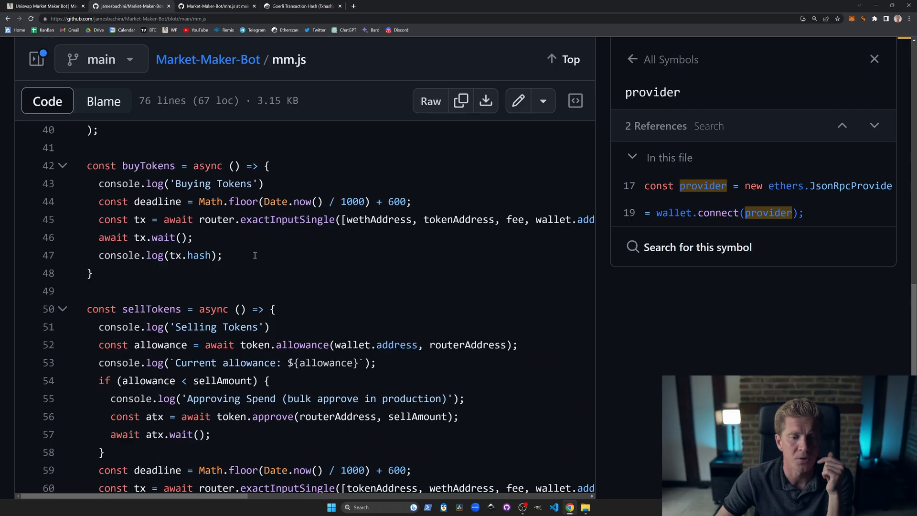
pyautogui.scroll(-3)
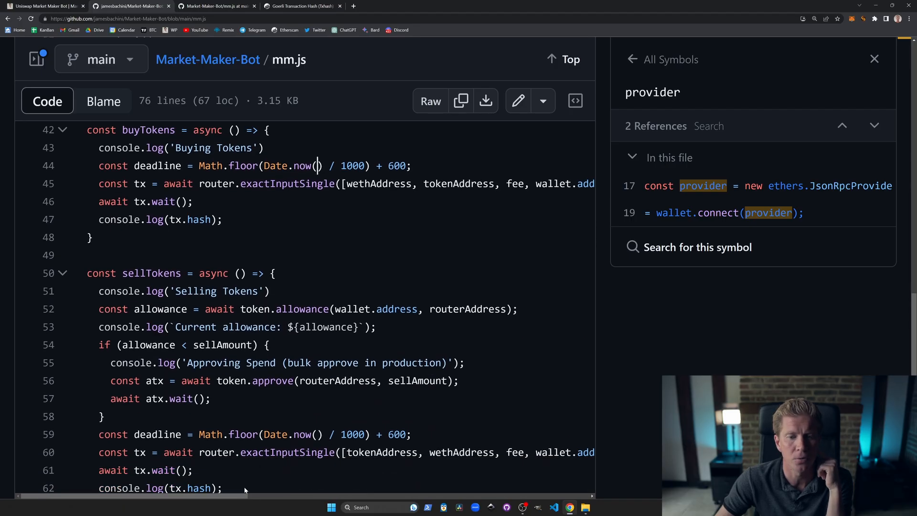
pyautogui.hscroll(3)
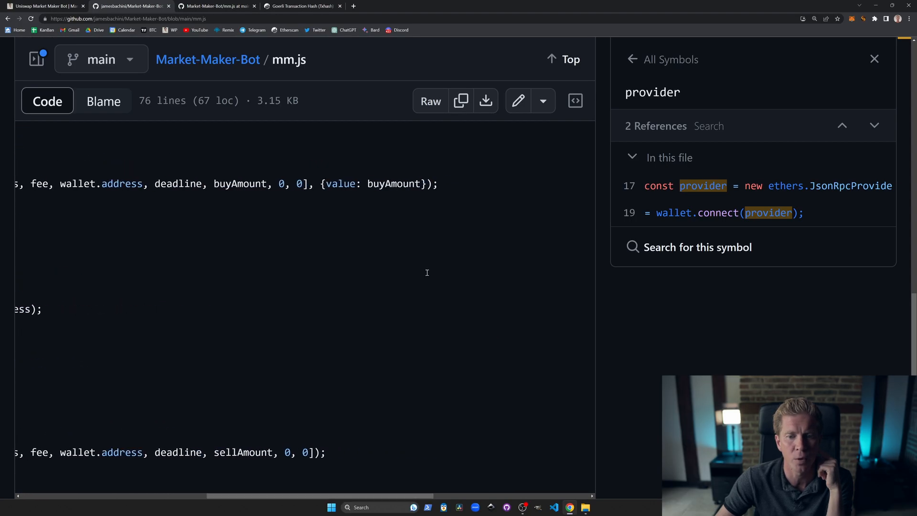
pyautogui.doubleClick(373, 183)
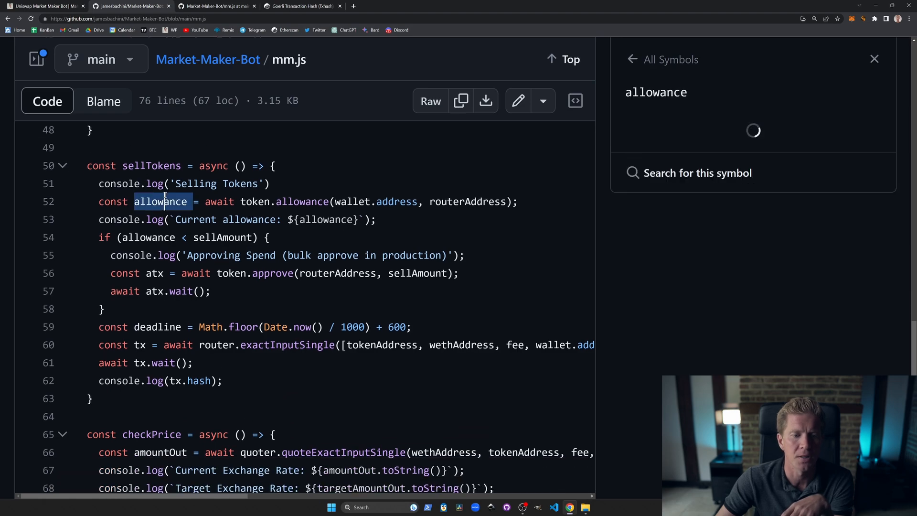
pyautogui.doubleClick(221, 238)
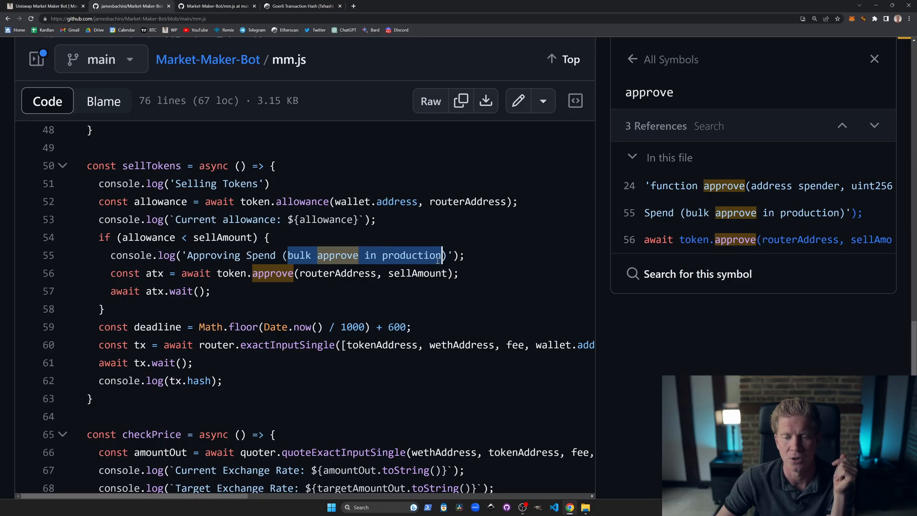
pyautogui.moveTo(436, 259)
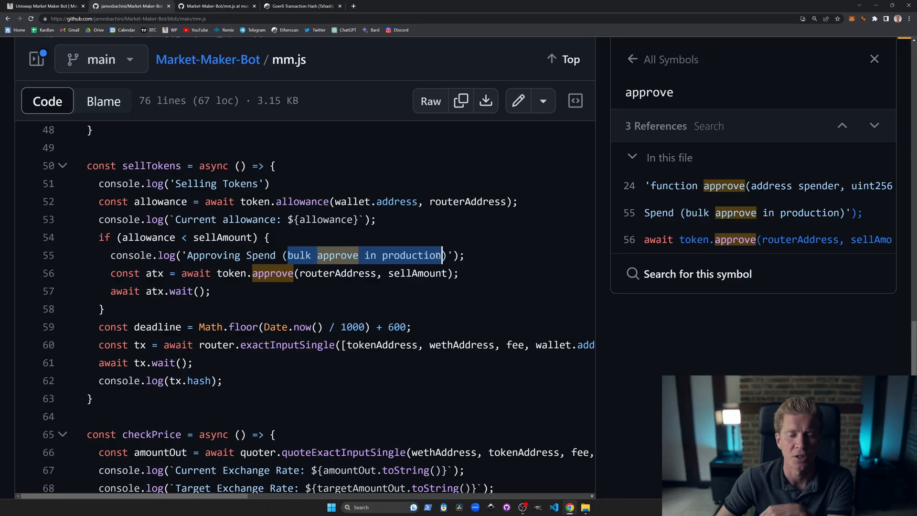
# - Look up hash, tradeFrequency, quoteExactInputSingle, wethAddress, tokenAddress and sellTokens references
pyautogui.scroll(-3)
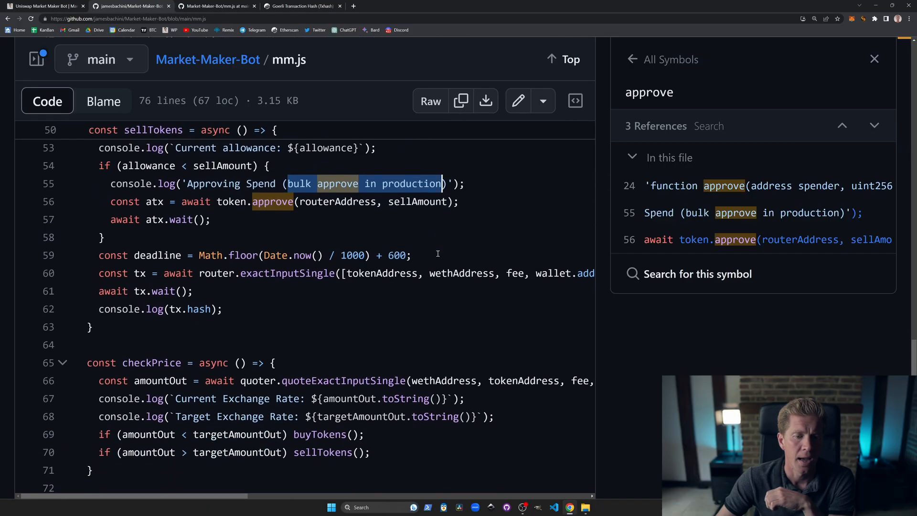
pyautogui.click(287, 238)
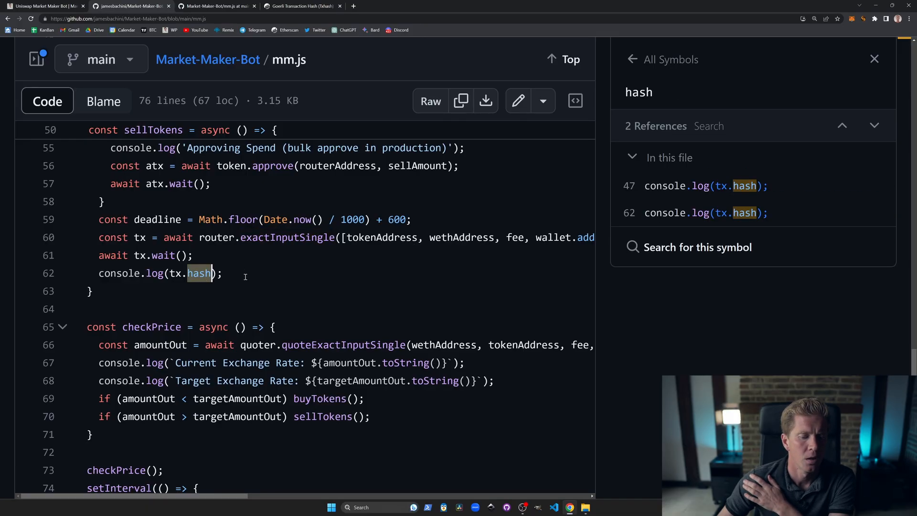
pyautogui.scroll(-3)
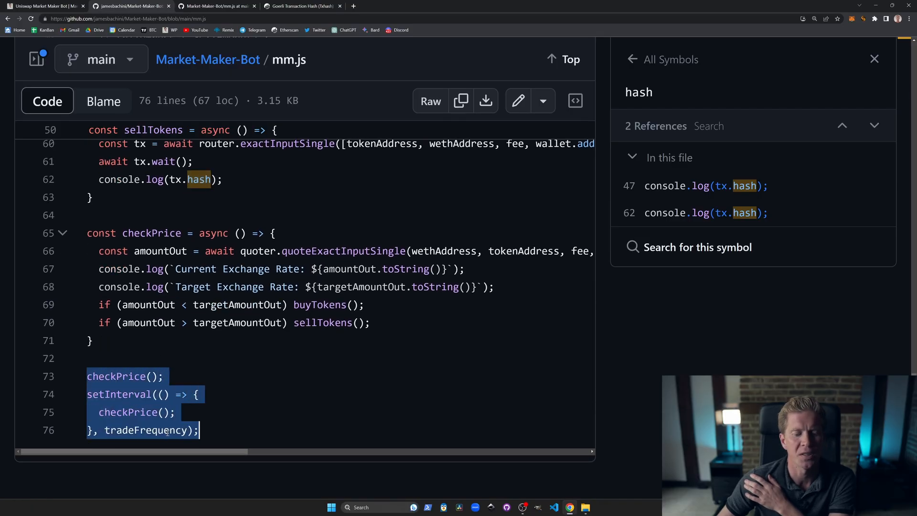
pyautogui.doubleClick(144, 430)
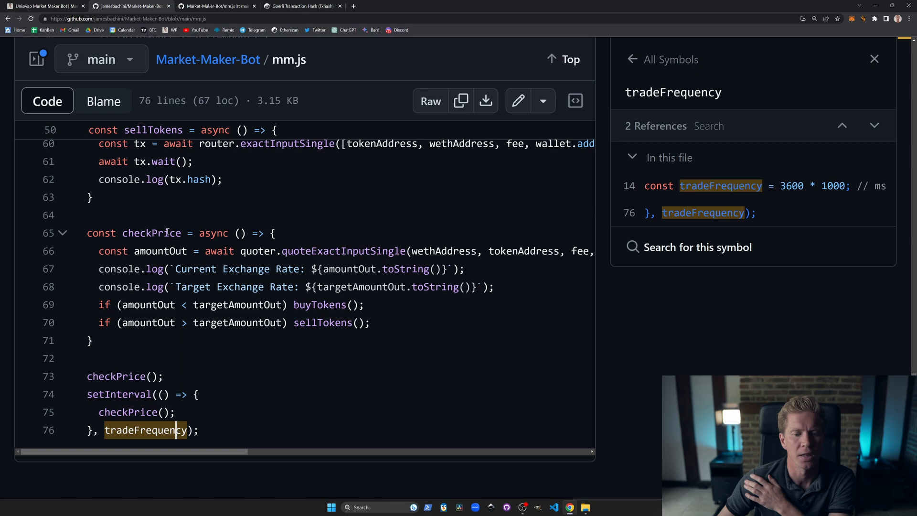
pyautogui.click(344, 251)
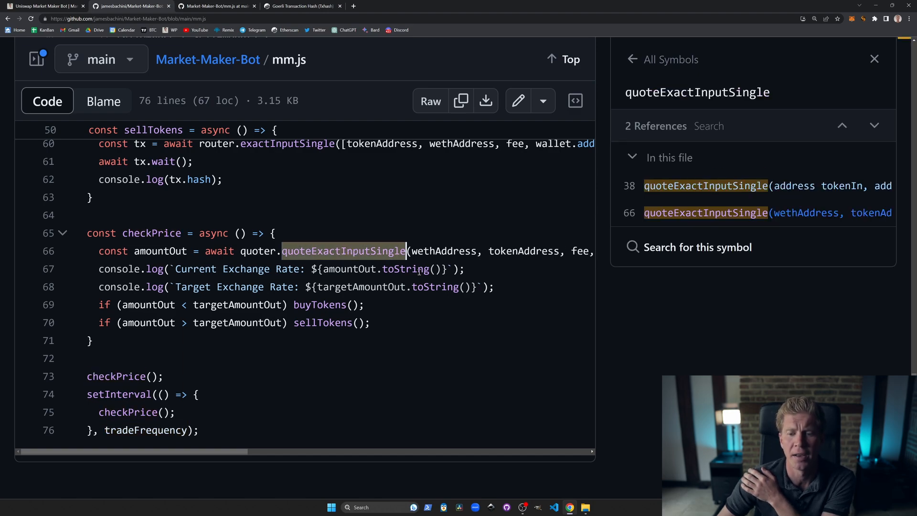
pyautogui.click(443, 251)
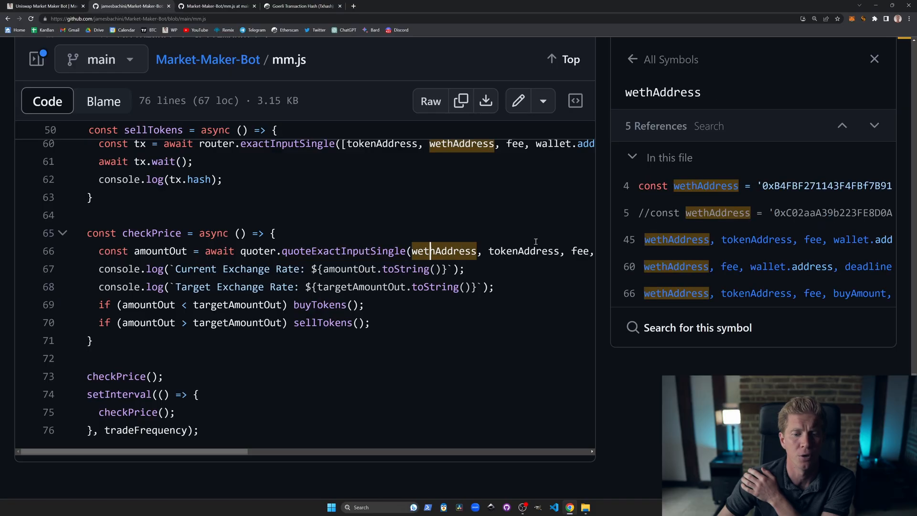
pyautogui.click(522, 251)
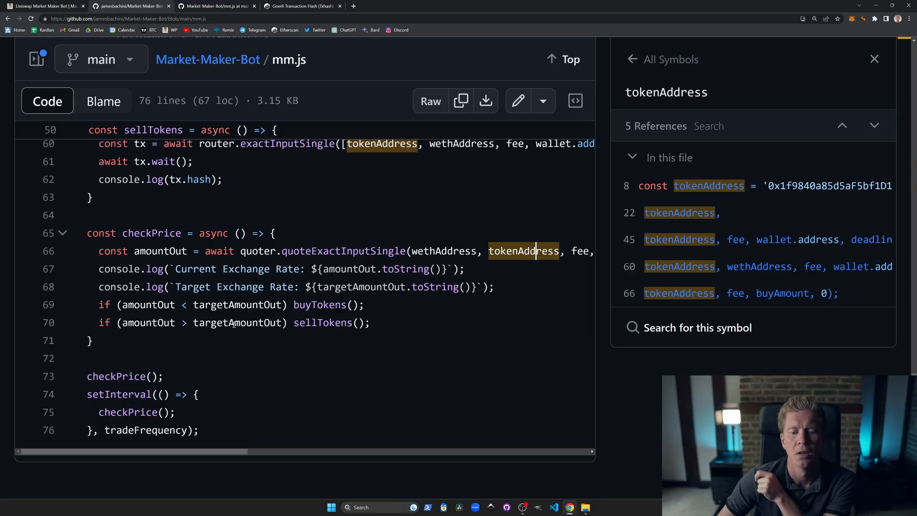
pyautogui.click(323, 323)
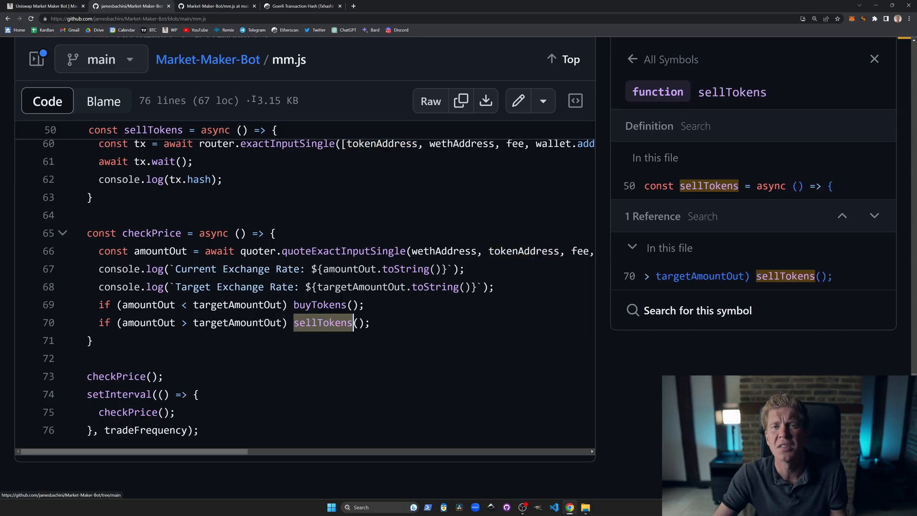
pyautogui.moveTo(267, 100)
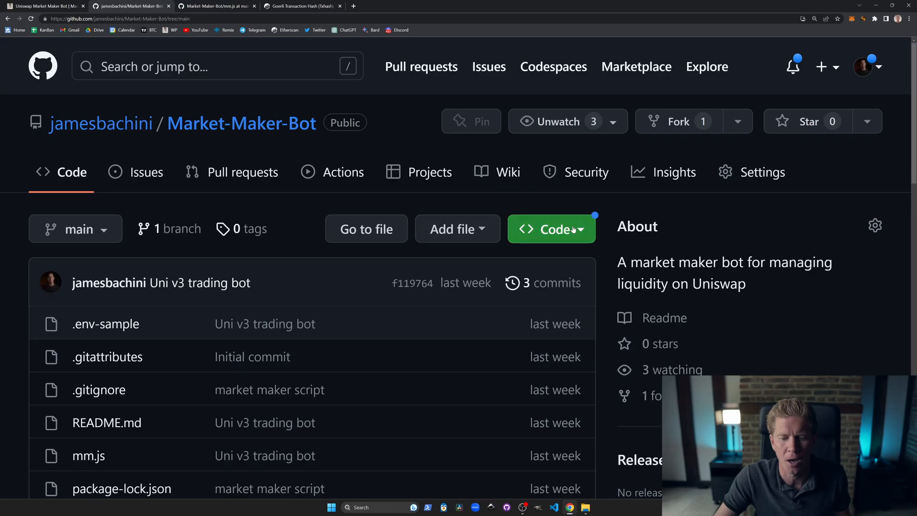
# - Download the repository from the Code menu and open Market-Maker-Bot-main inside the ZIP
pyautogui.click(550, 229)
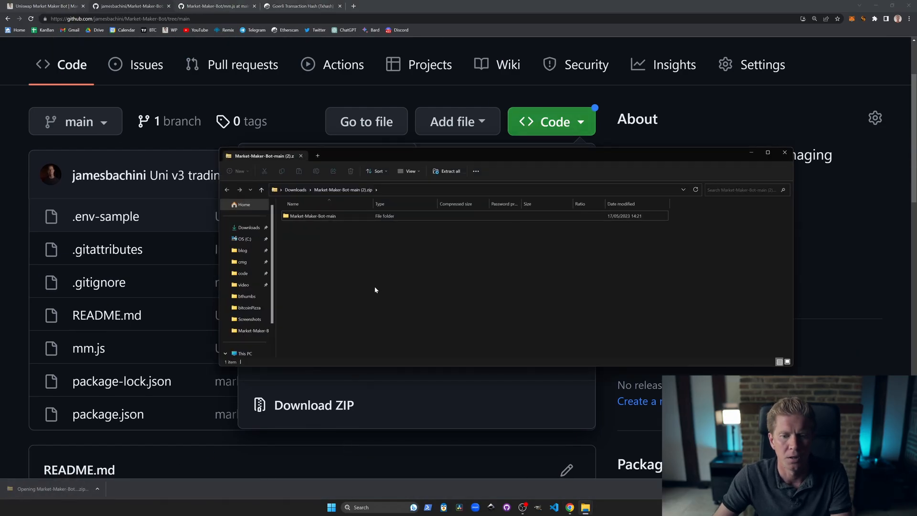
pyautogui.doubleClick(312, 216)
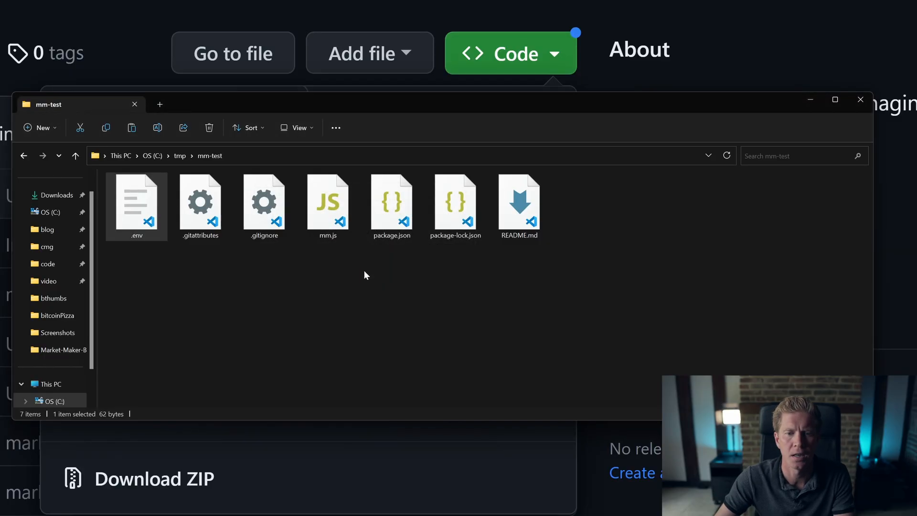
# - View the .env private key and Alchemy settings, then open the local repository folder
pyautogui.doubleClick(136, 201)
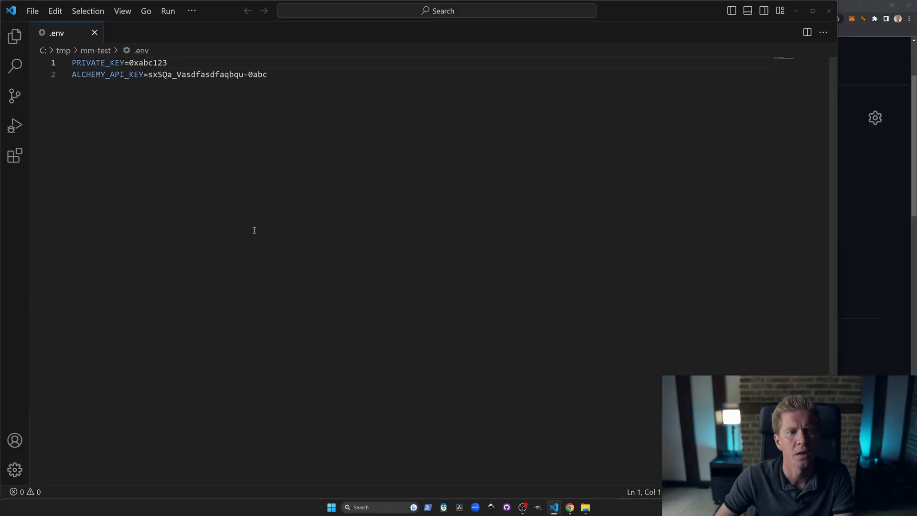
pyautogui.click(267, 74)
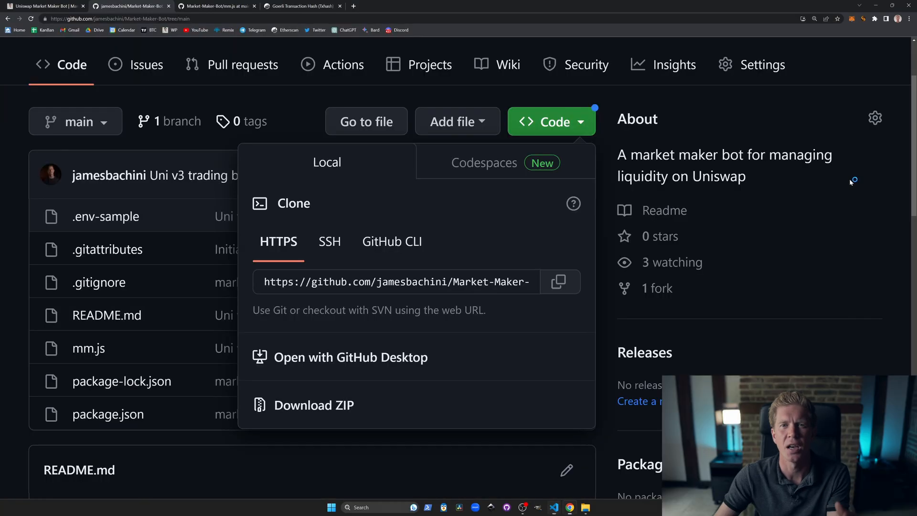
pyautogui.click(586, 508)
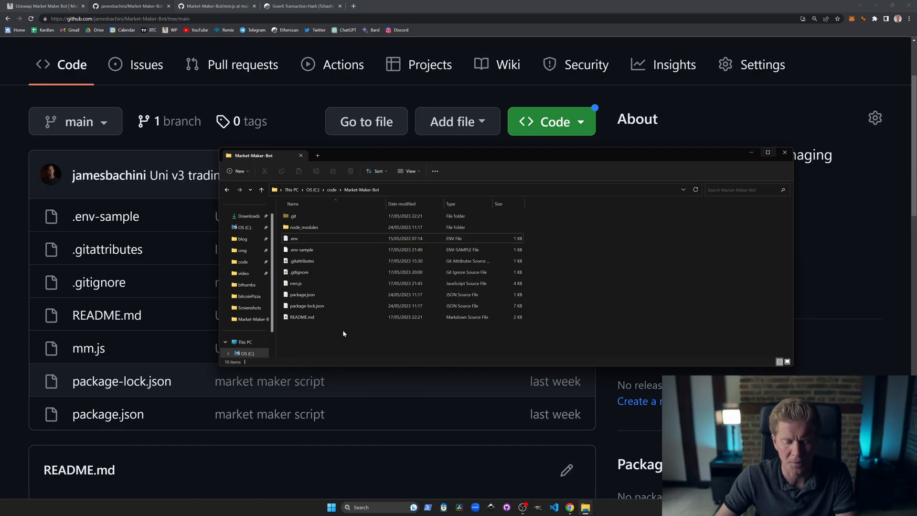
# - Open PowerShell in the project folder and run npm install
pyautogui.rightClick(344, 334)
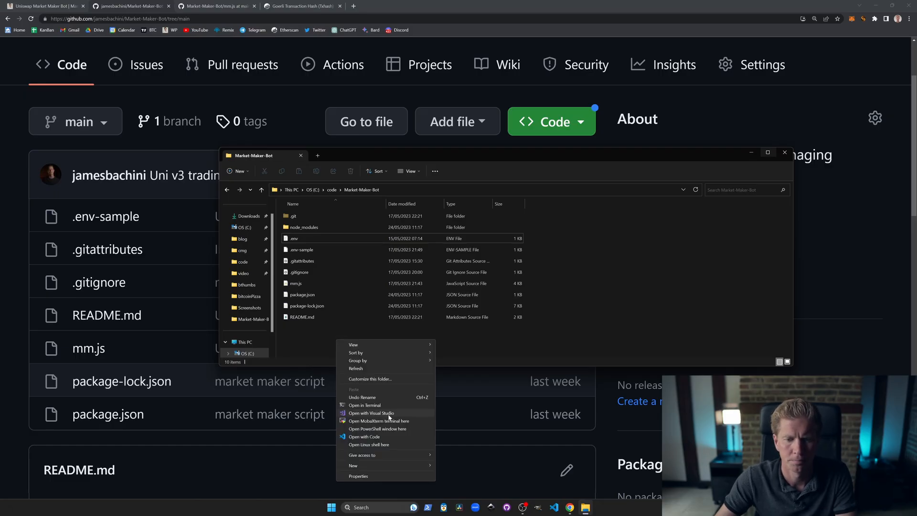
pyautogui.click(377, 429)
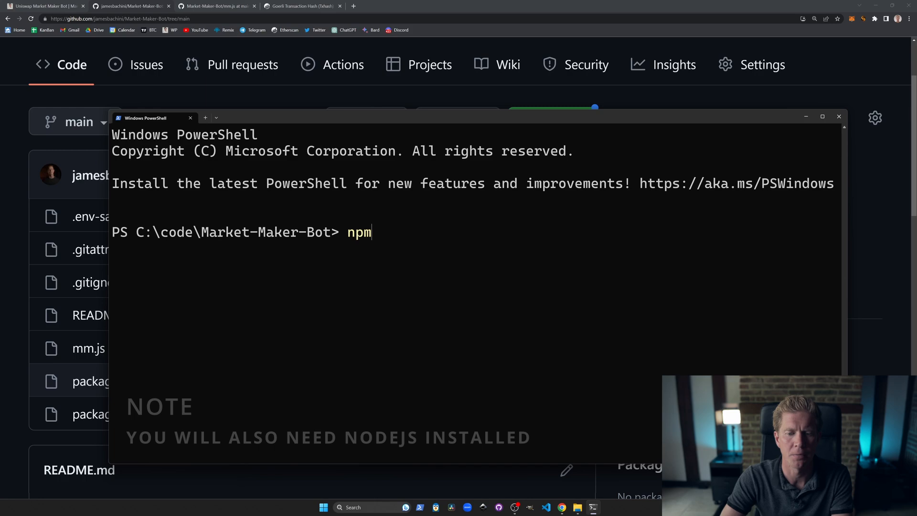
pyautogui.write('install')
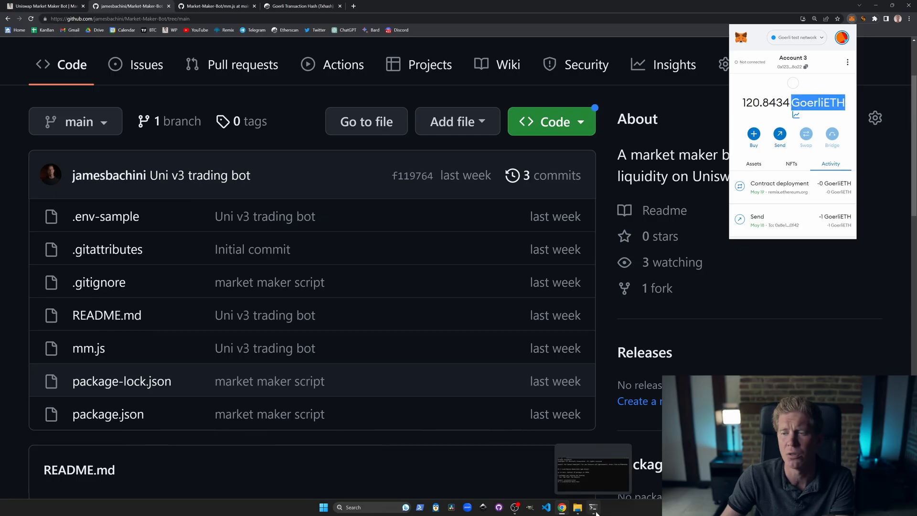
# - Run node mm.js to buy tokens and print the transaction hash
pyautogui.click(592, 508)
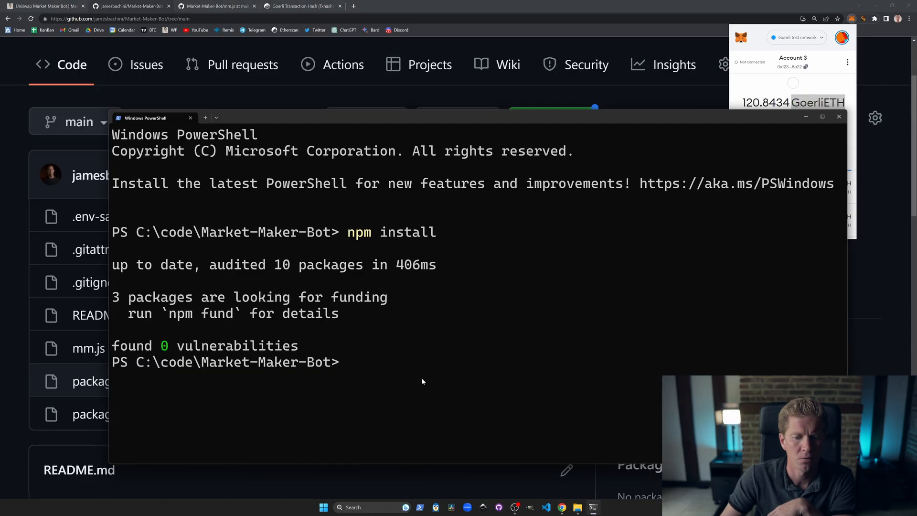
pyautogui.write('node mm.js')
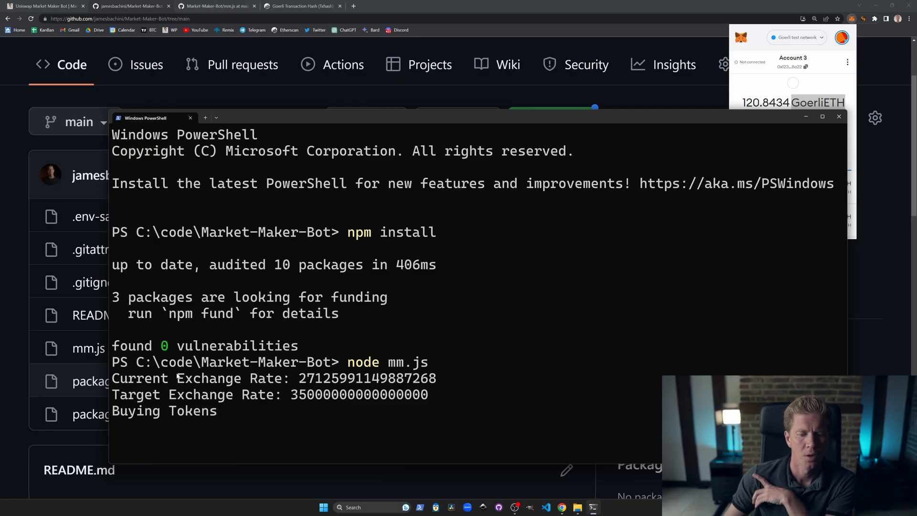
pyautogui.moveTo(297, 401)
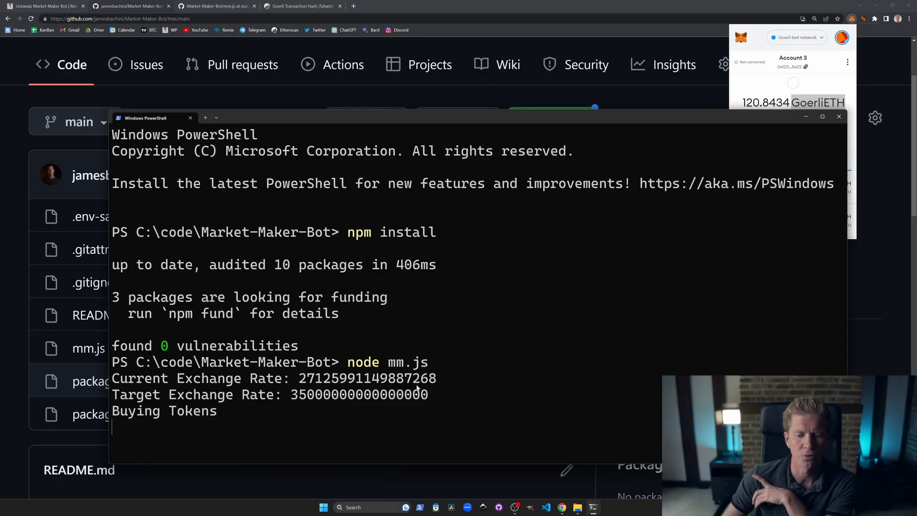
pyautogui.moveTo(767, 84)
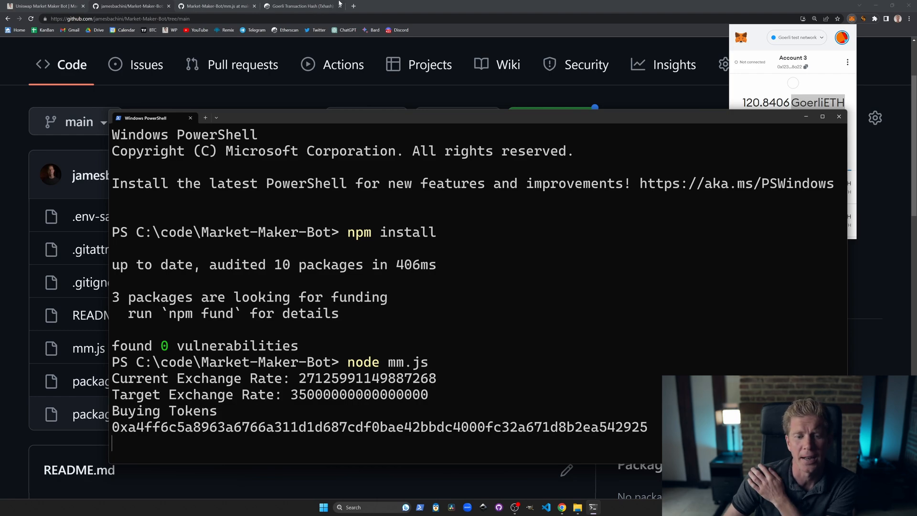
pyautogui.click(302, 5)
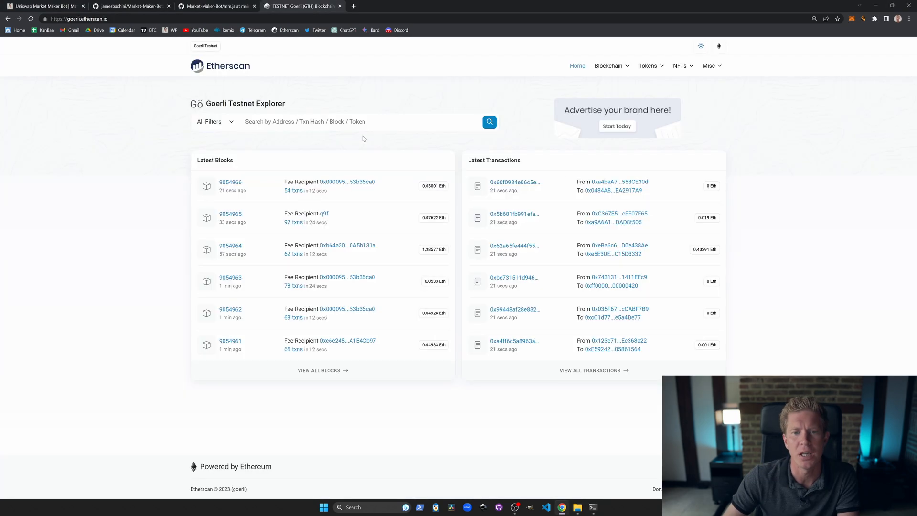
# - Search the transaction hash on Goerli Etherscan, show more details, and decode the input data
pyautogui.click(514, 341)
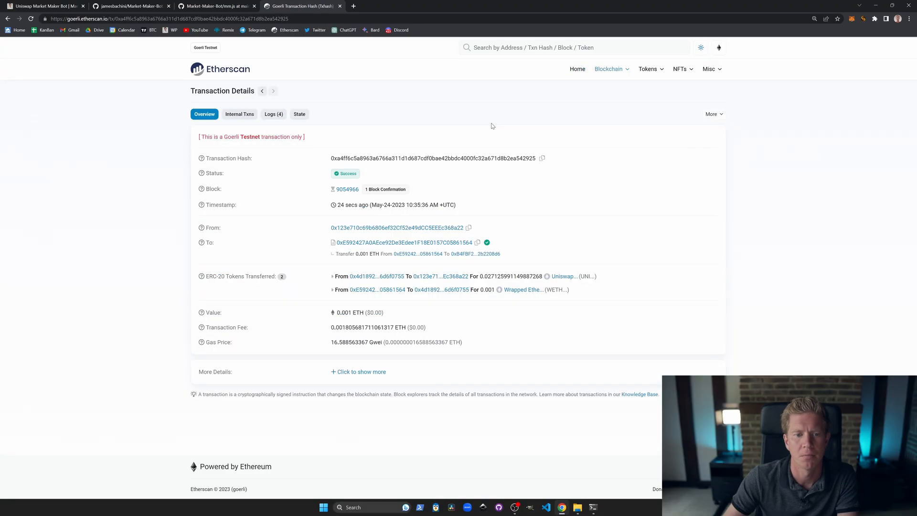
pyautogui.press('ctrl+plus')
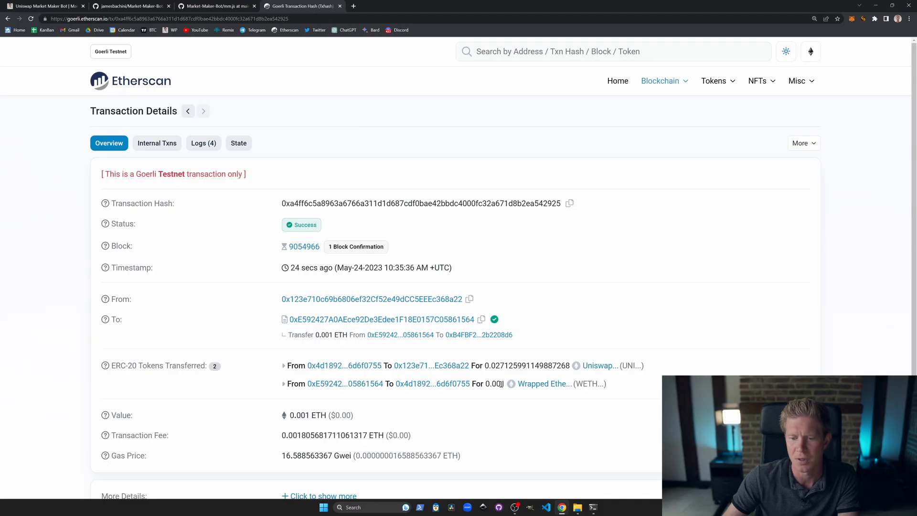
pyautogui.doubleClick(511, 365)
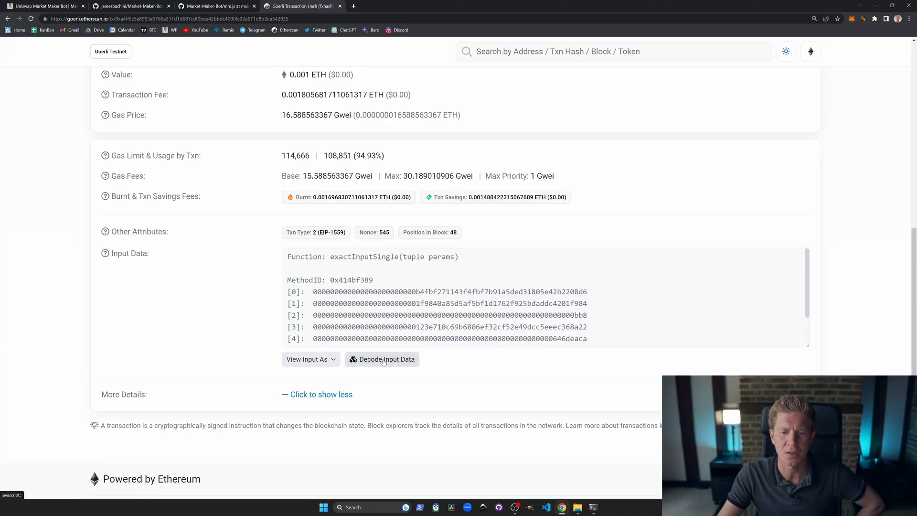
pyautogui.click(382, 359)
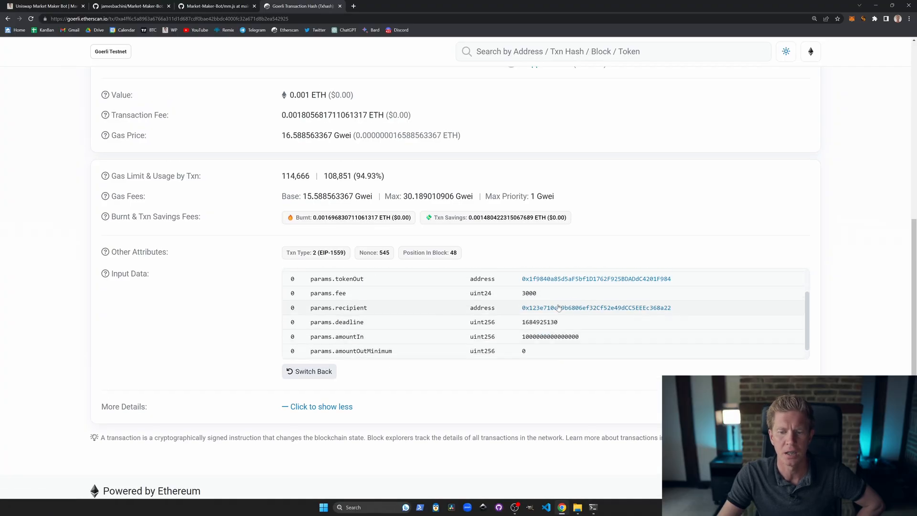
# - Select the params.deadline and zero amountOutMinimum values in the decoded input
pyautogui.scroll(-3)
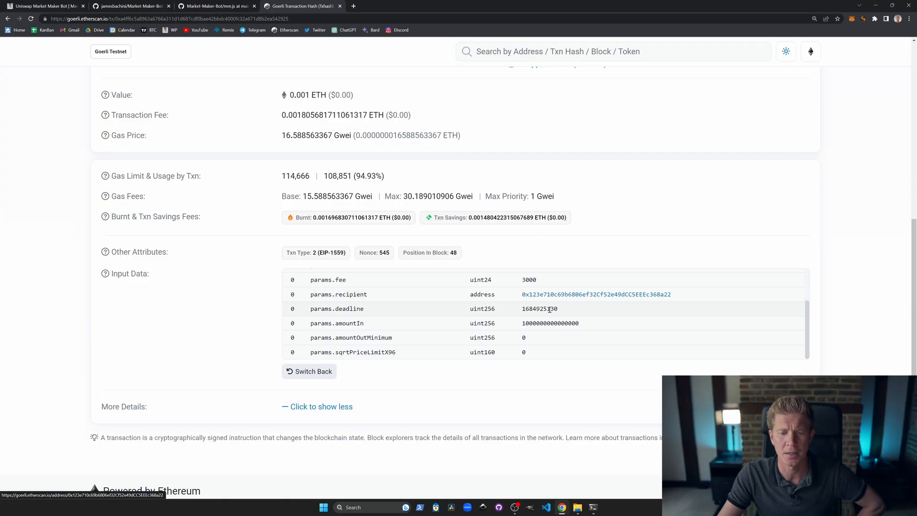
pyautogui.doubleClick(550, 323)
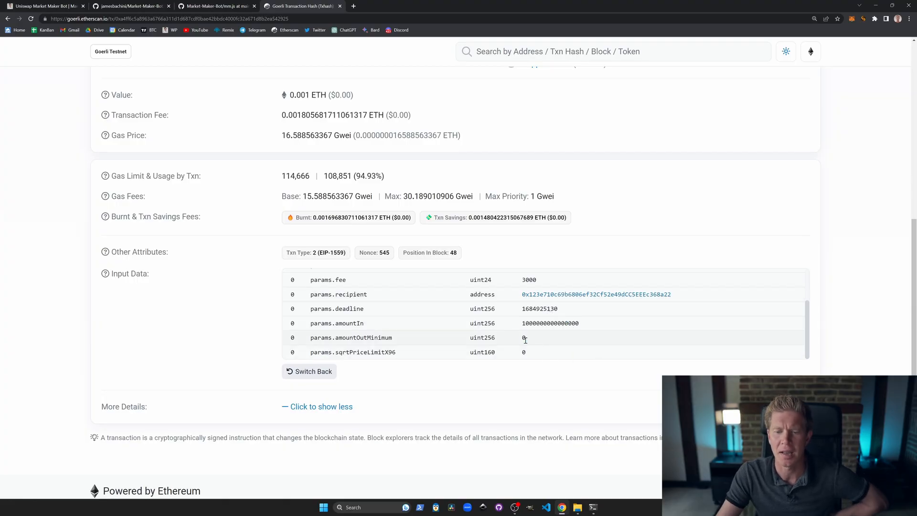
pyautogui.doubleClick(524, 338)
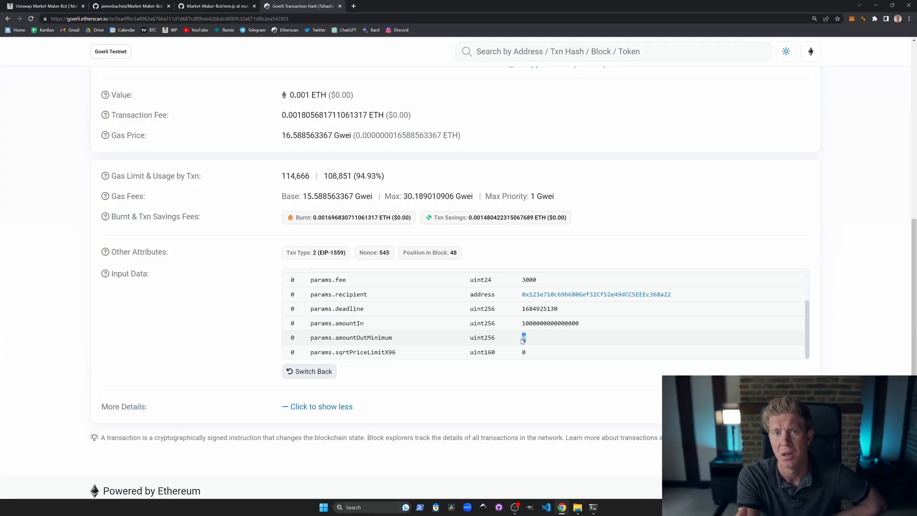
pyautogui.click(217, 6)
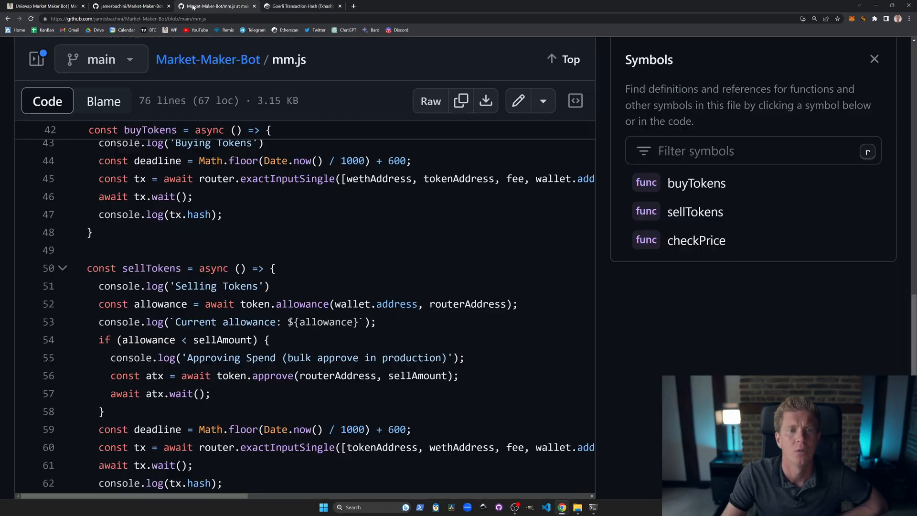
# - Scroll up through mm.js to tradeFrequency, then return to the market maker blog post
pyautogui.scroll(3)
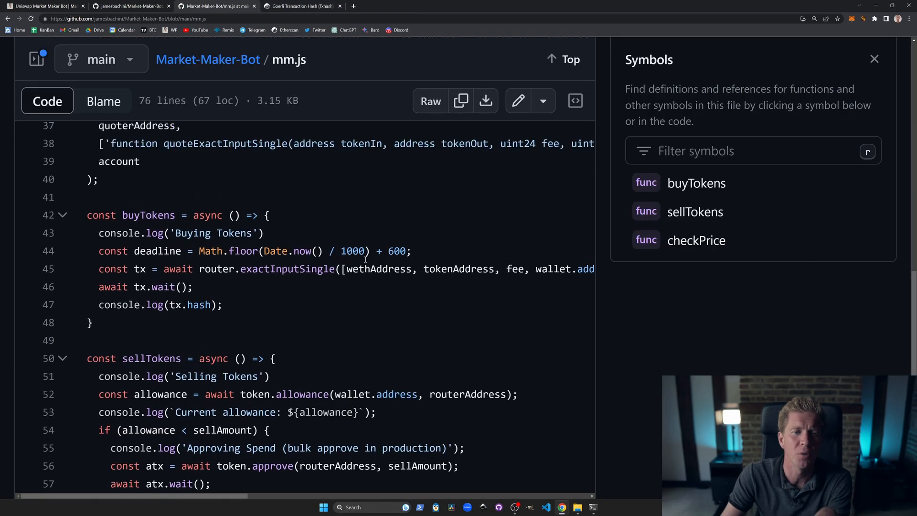
pyautogui.scroll(3)
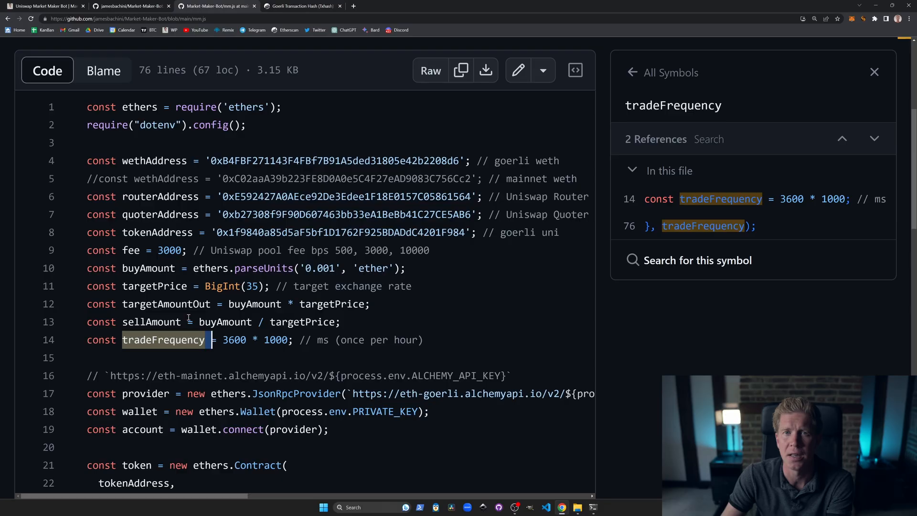
pyautogui.click(44, 6)
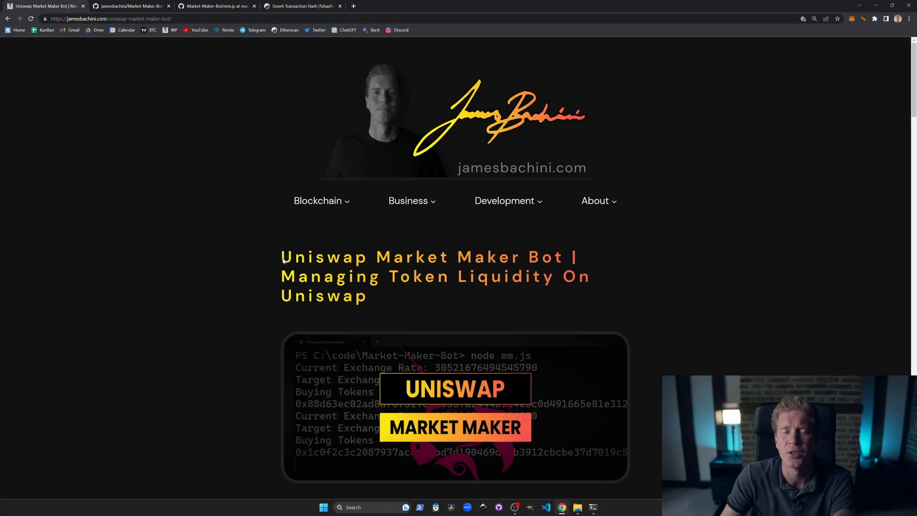
# - Scroll the jamesbachini.com post to its use cases and the experimental-code warning
pyautogui.scroll(-3)
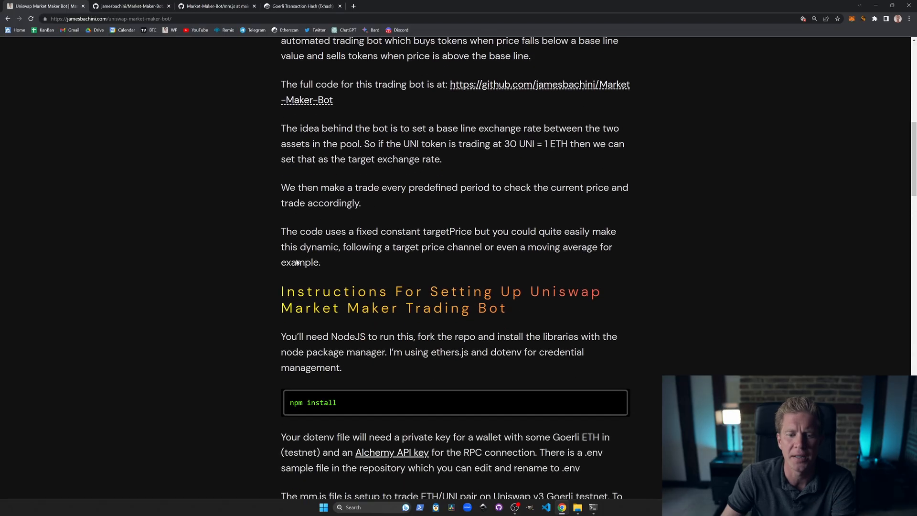
pyautogui.scroll(-3)
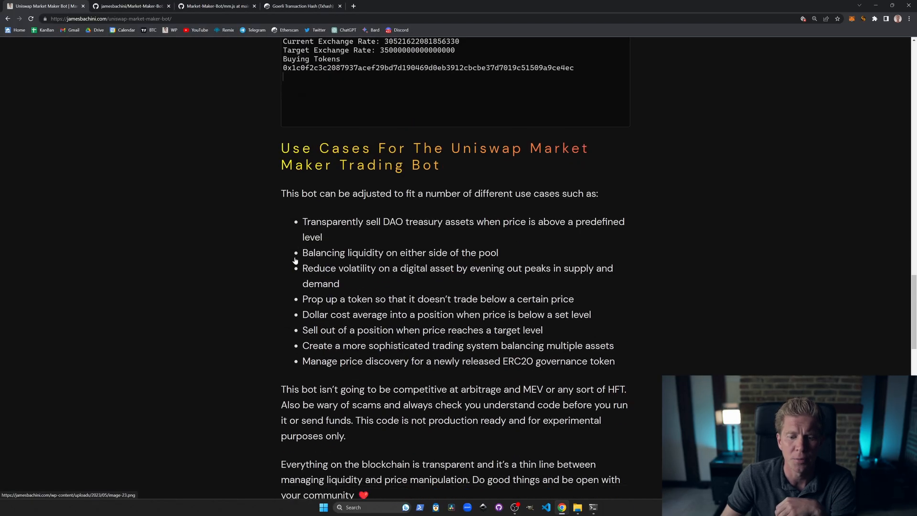
pyautogui.scroll(-3)
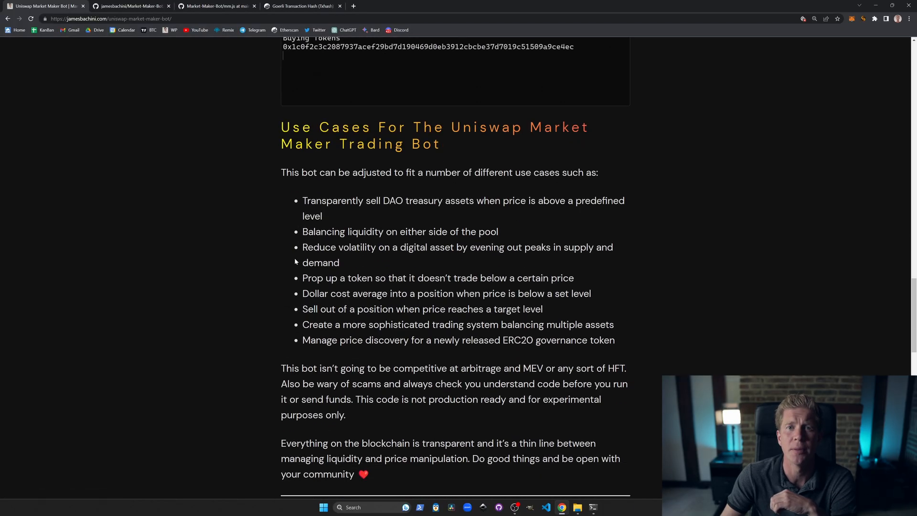